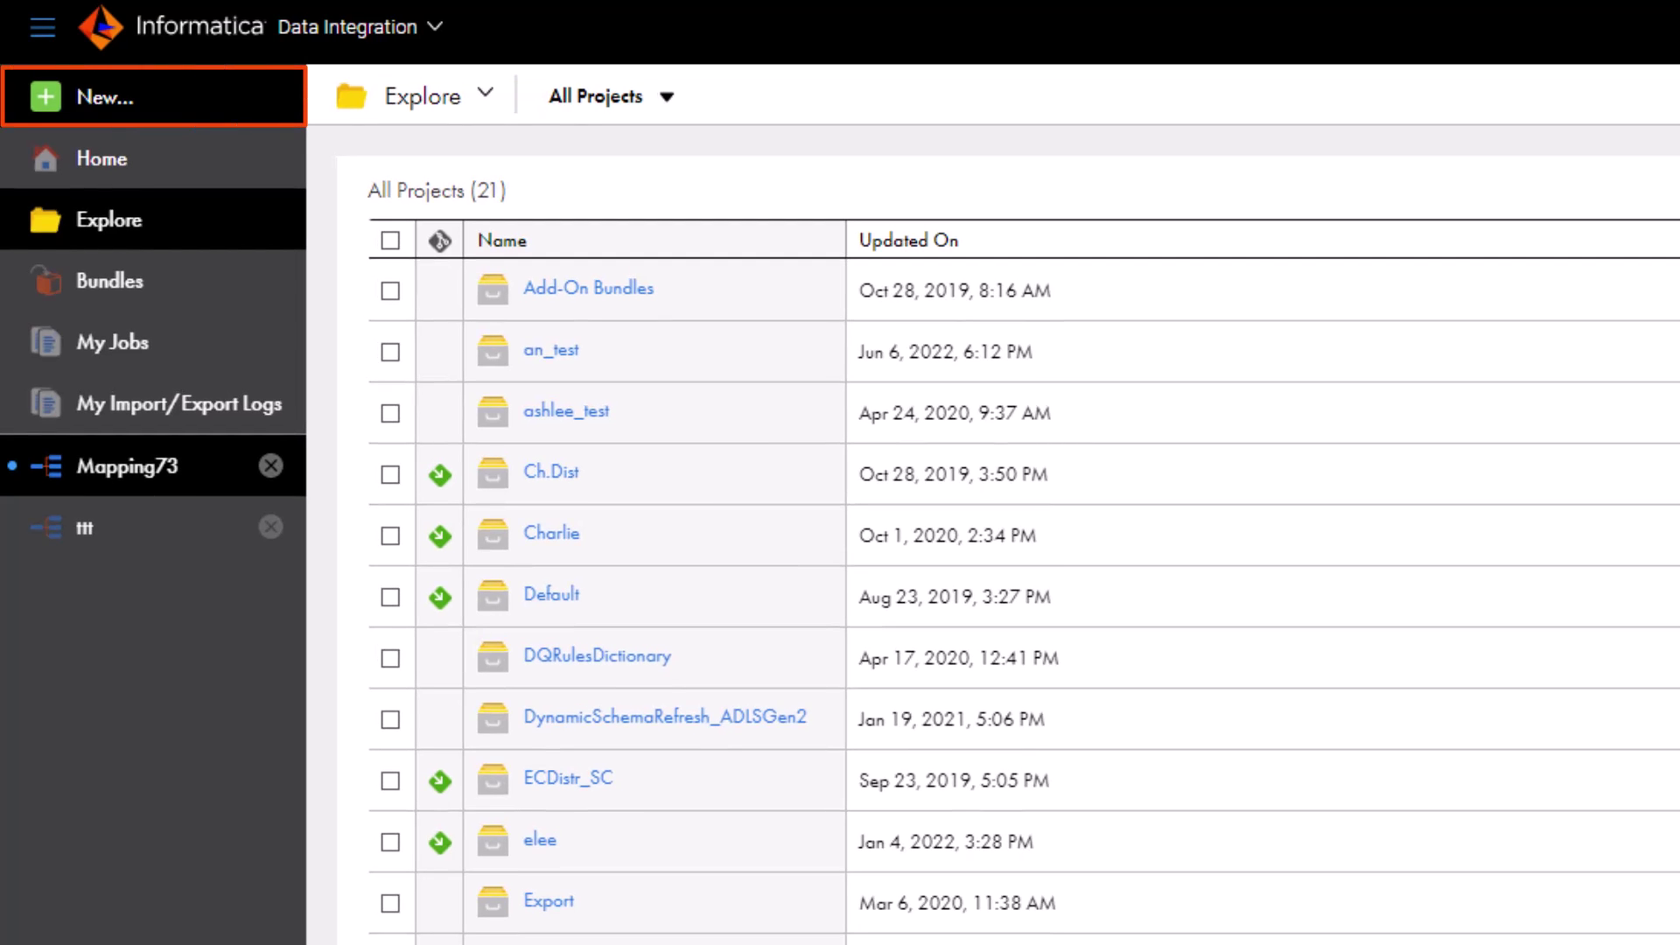
- Begin a new mapping and expand the Cleansing templates to the dedup-by-unique-identifier one
left_click(96, 98)
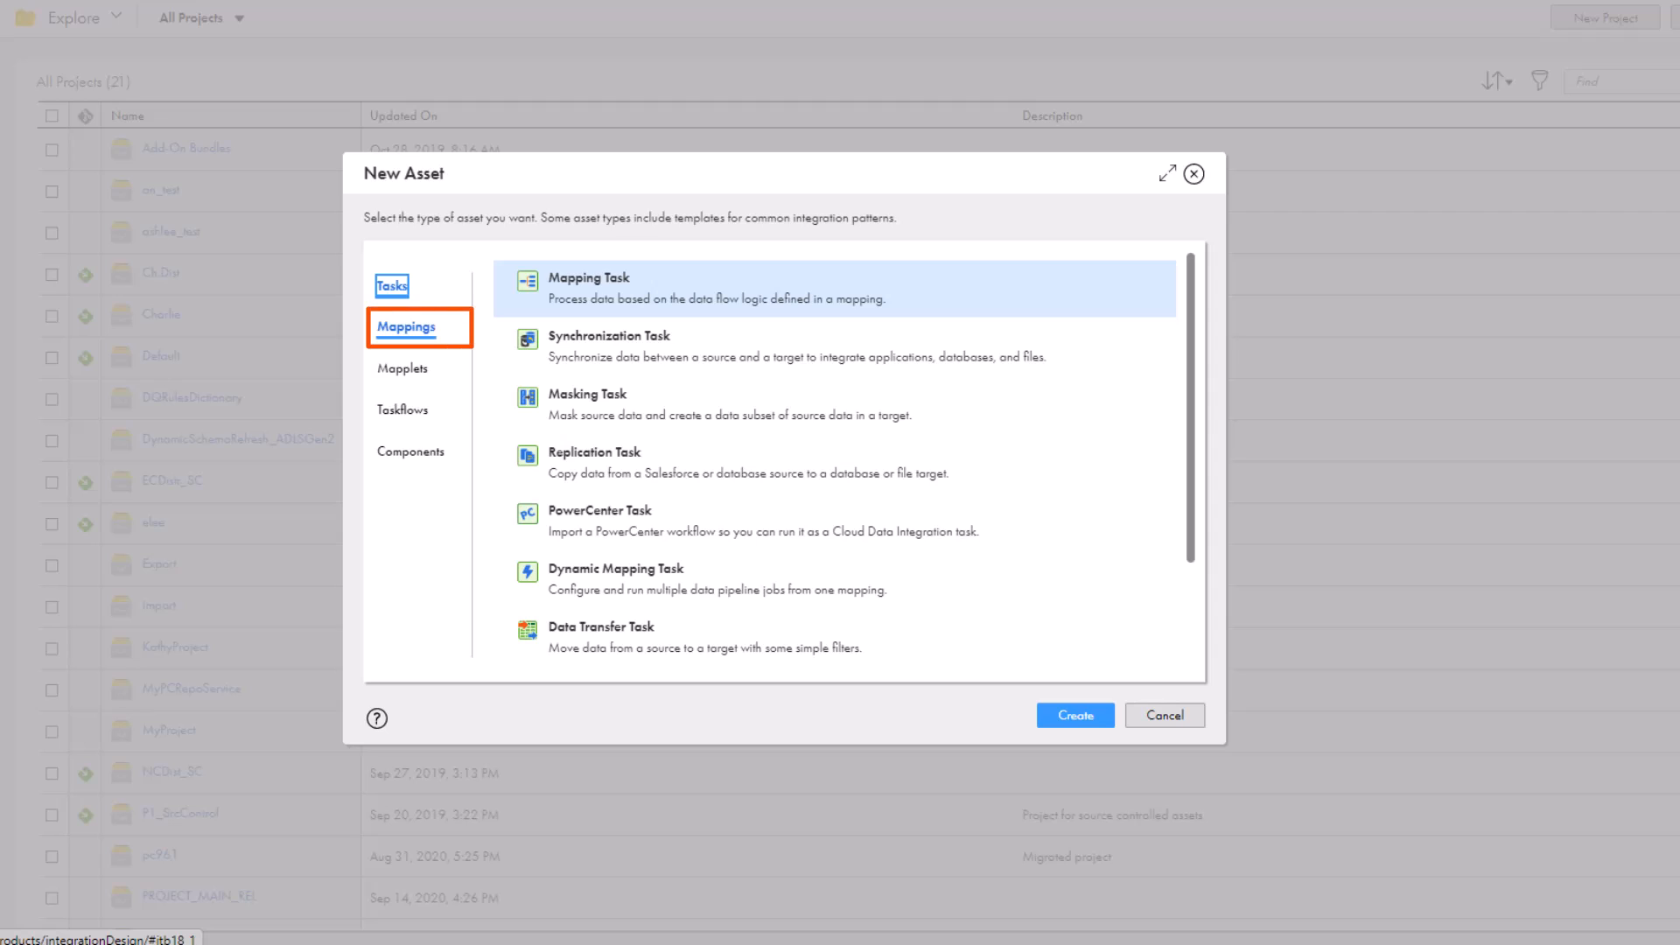
left_click(406, 327)
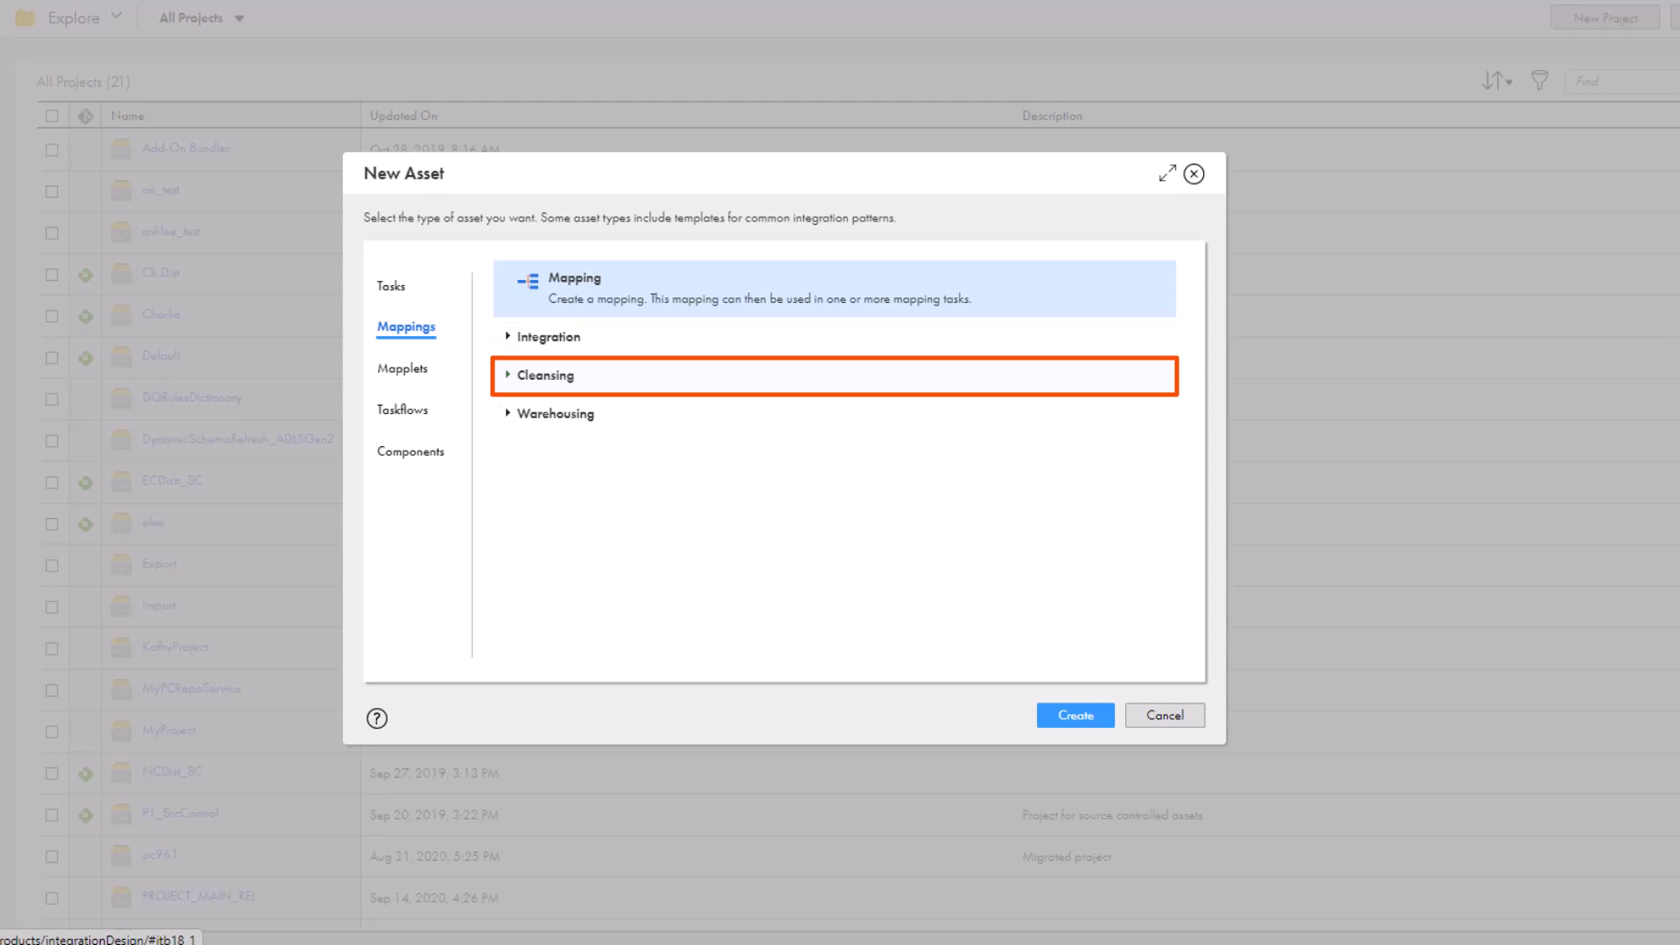
left_click(542, 375)
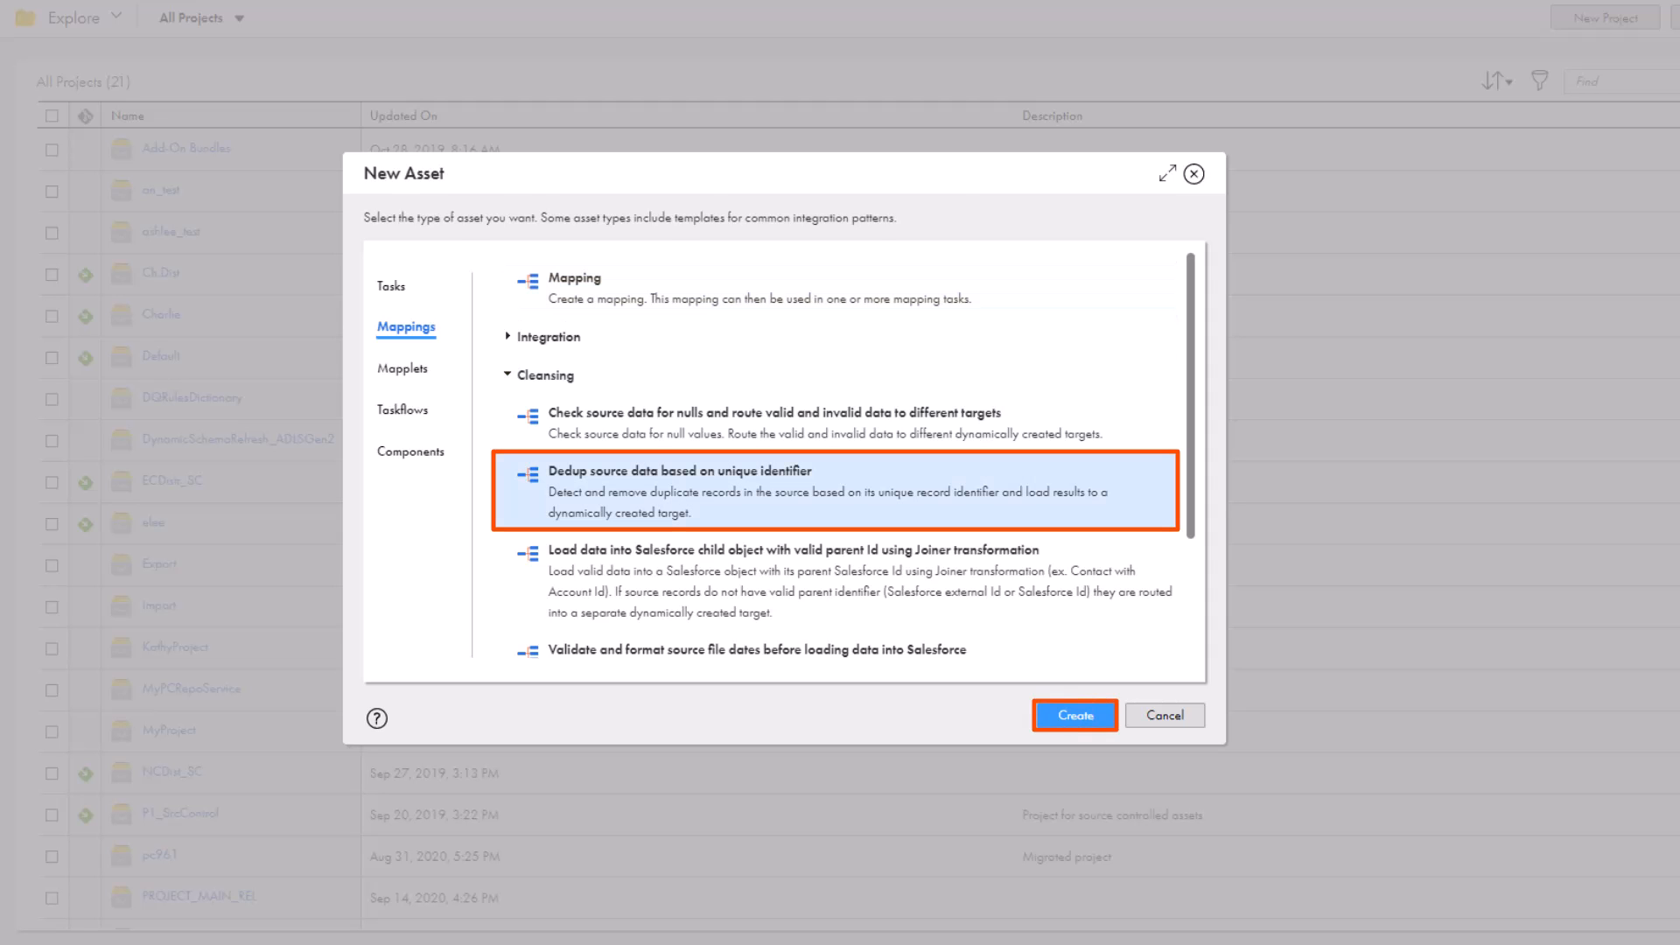
- Create the mapping from the template, review the srt step's sort settings, and name it m_remove_duplicates
left_click(1075, 714)
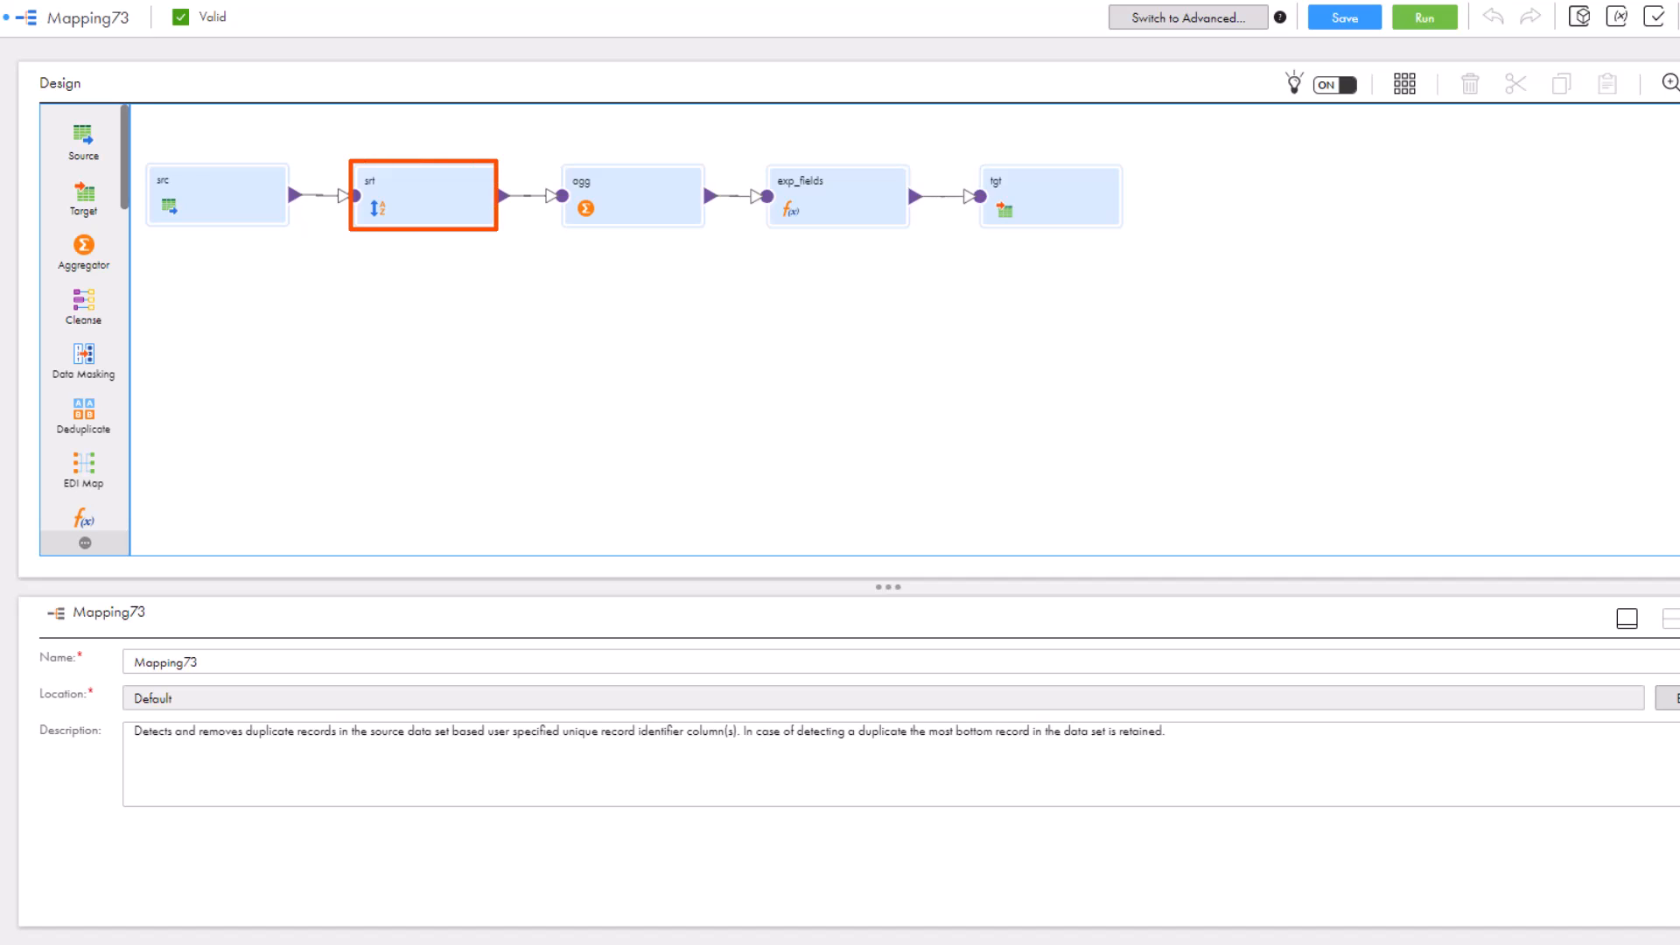
left_click(422, 196)
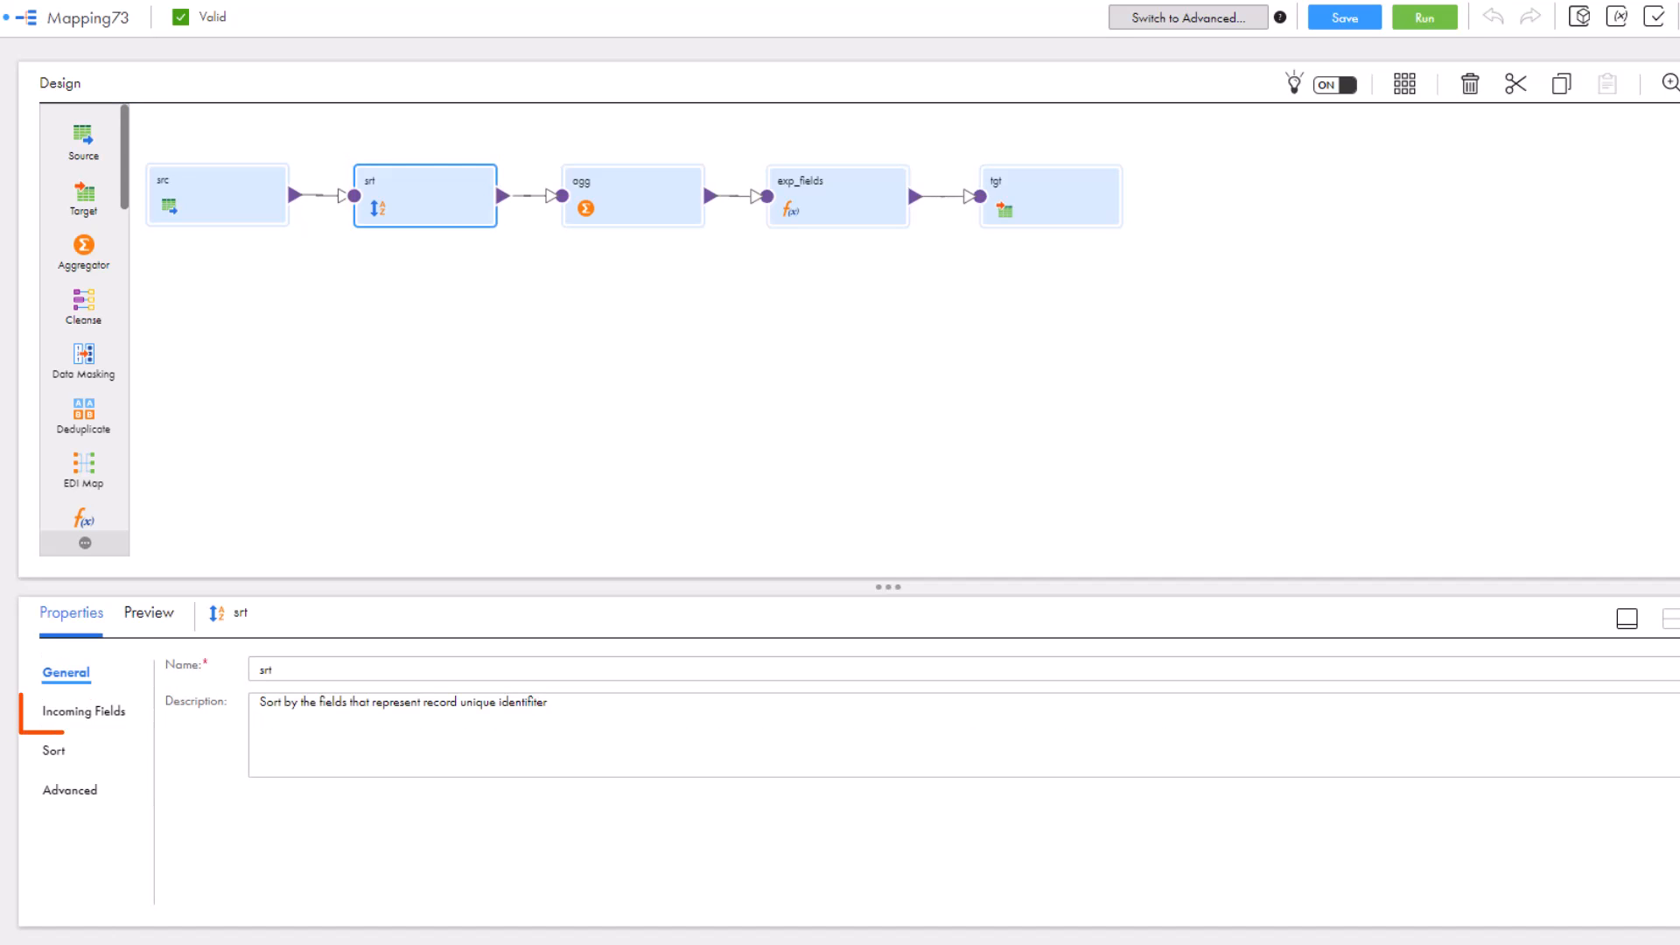
left_click(81, 712)
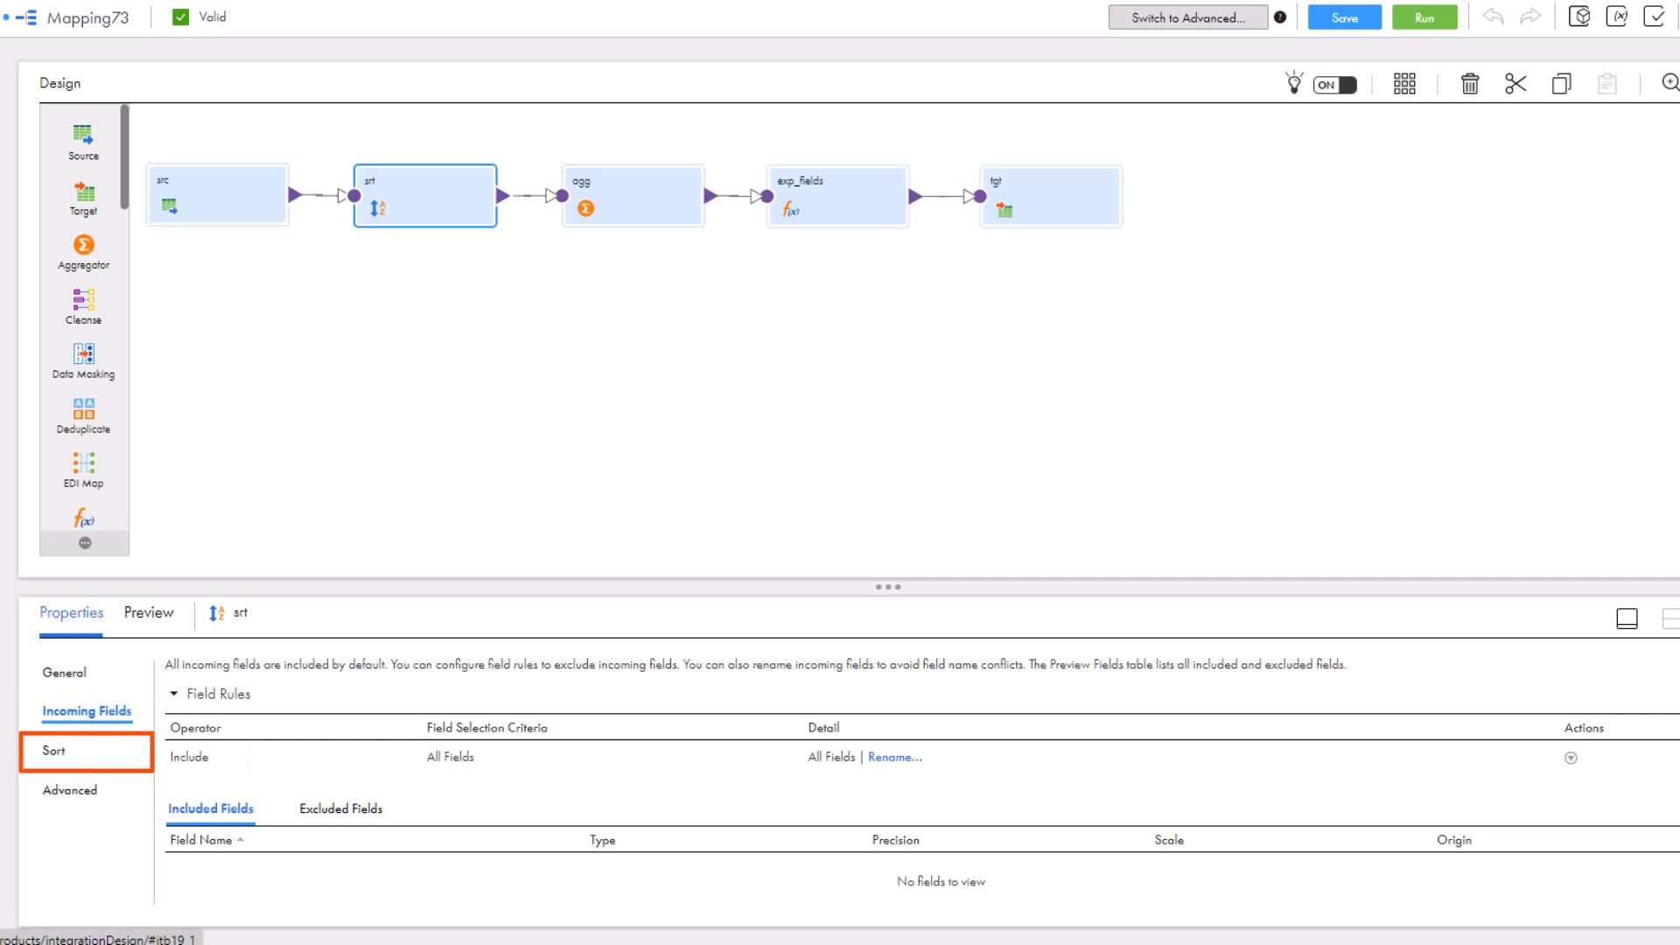
left_click(54, 752)
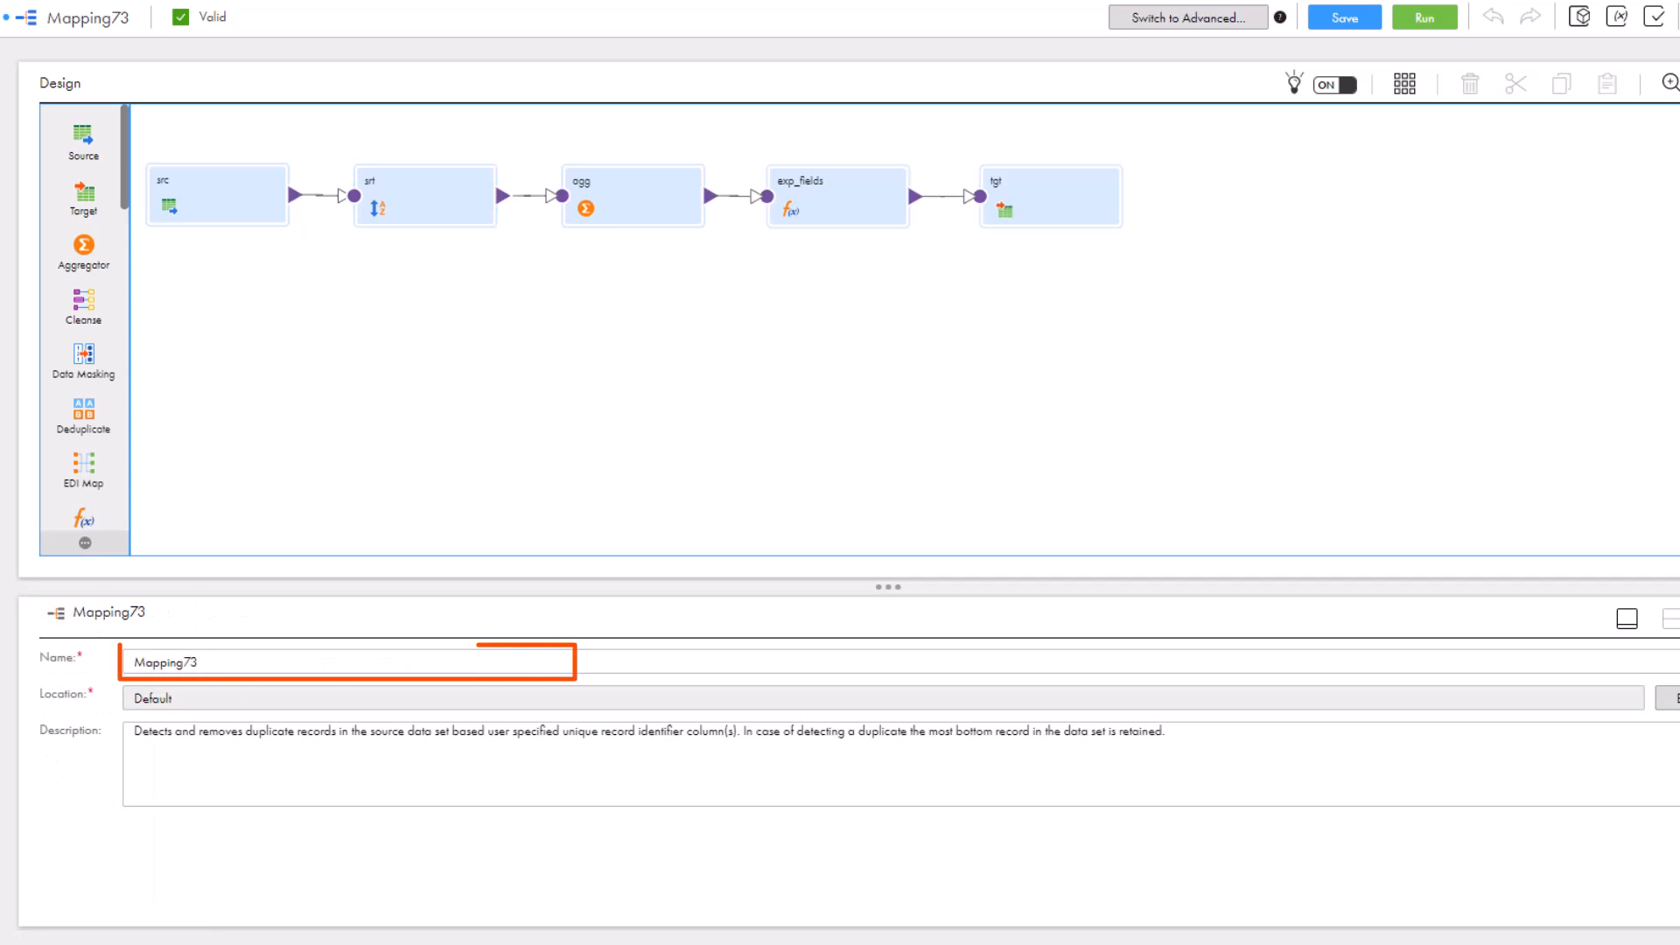
type("m_remove_duplicates")
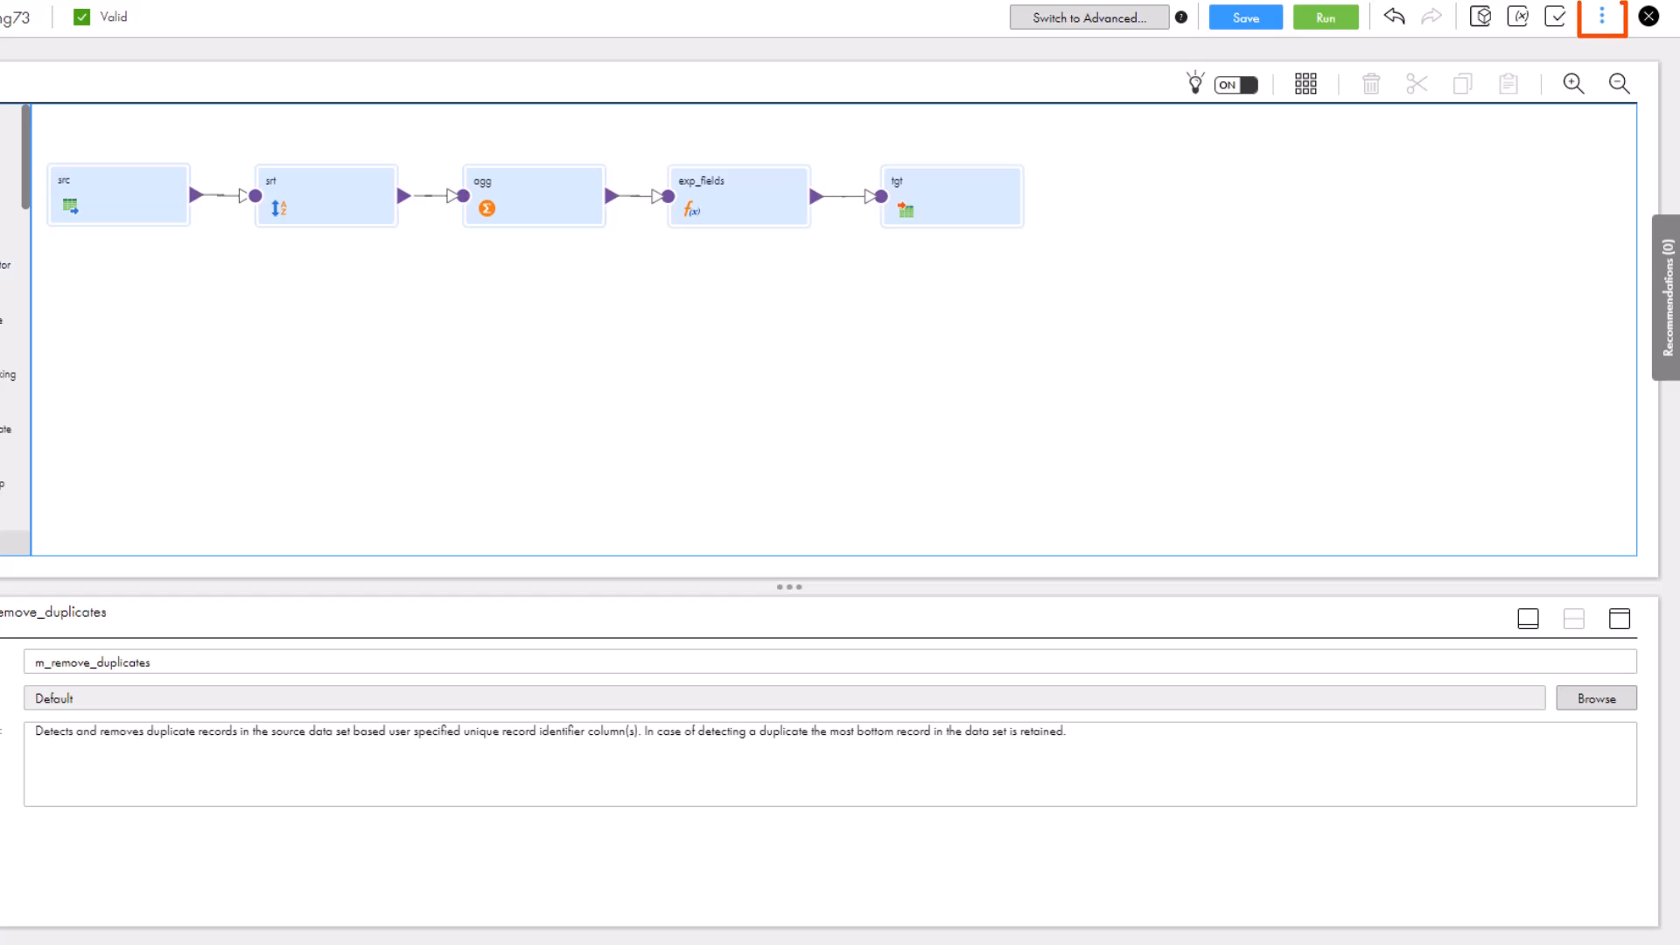
- Start mapping task mt_remove_duplicates from this mapping with a runtime environment chosen
left_click(1603, 18)
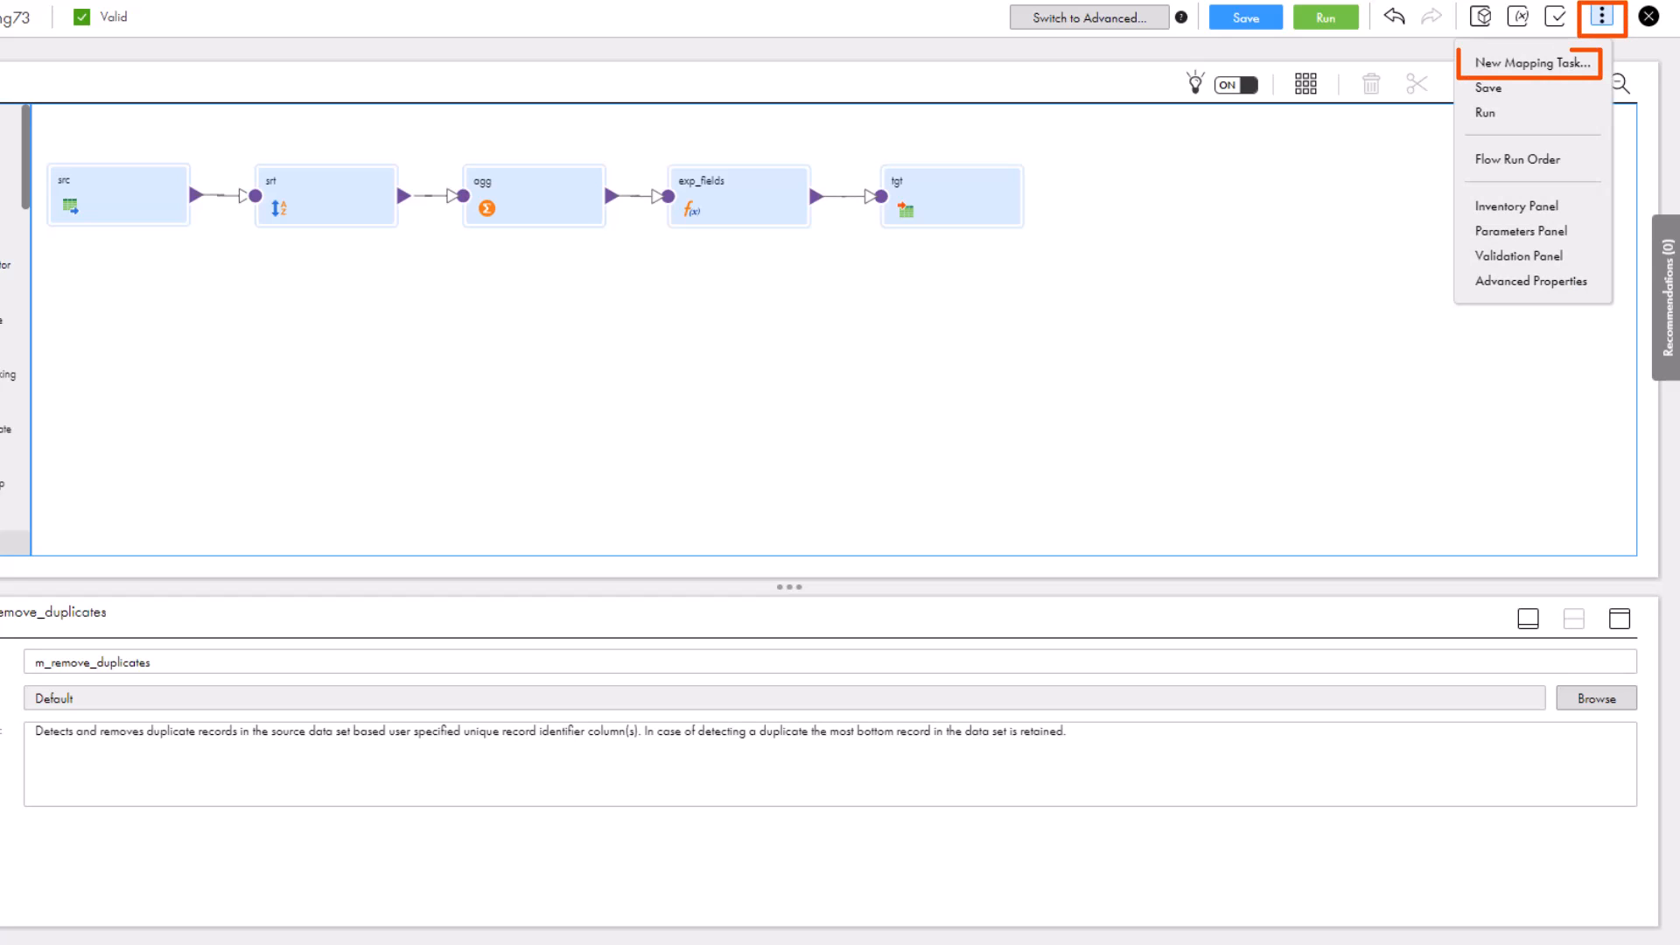
left_click(1526, 59)
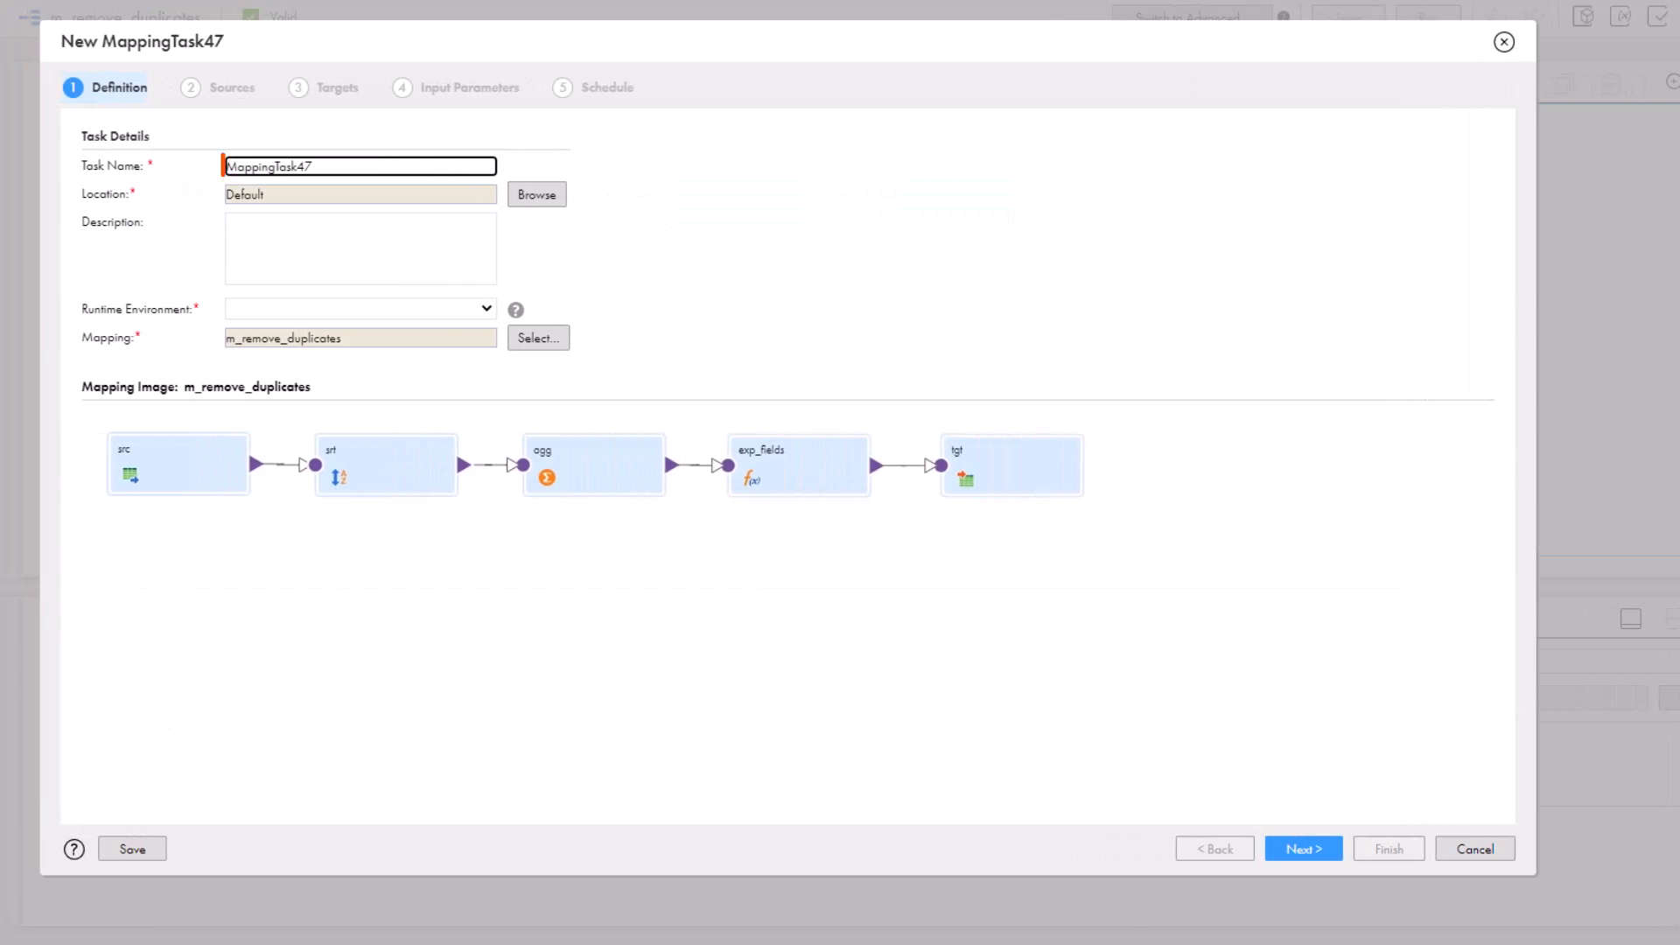
type("mt_remove_duplicates")
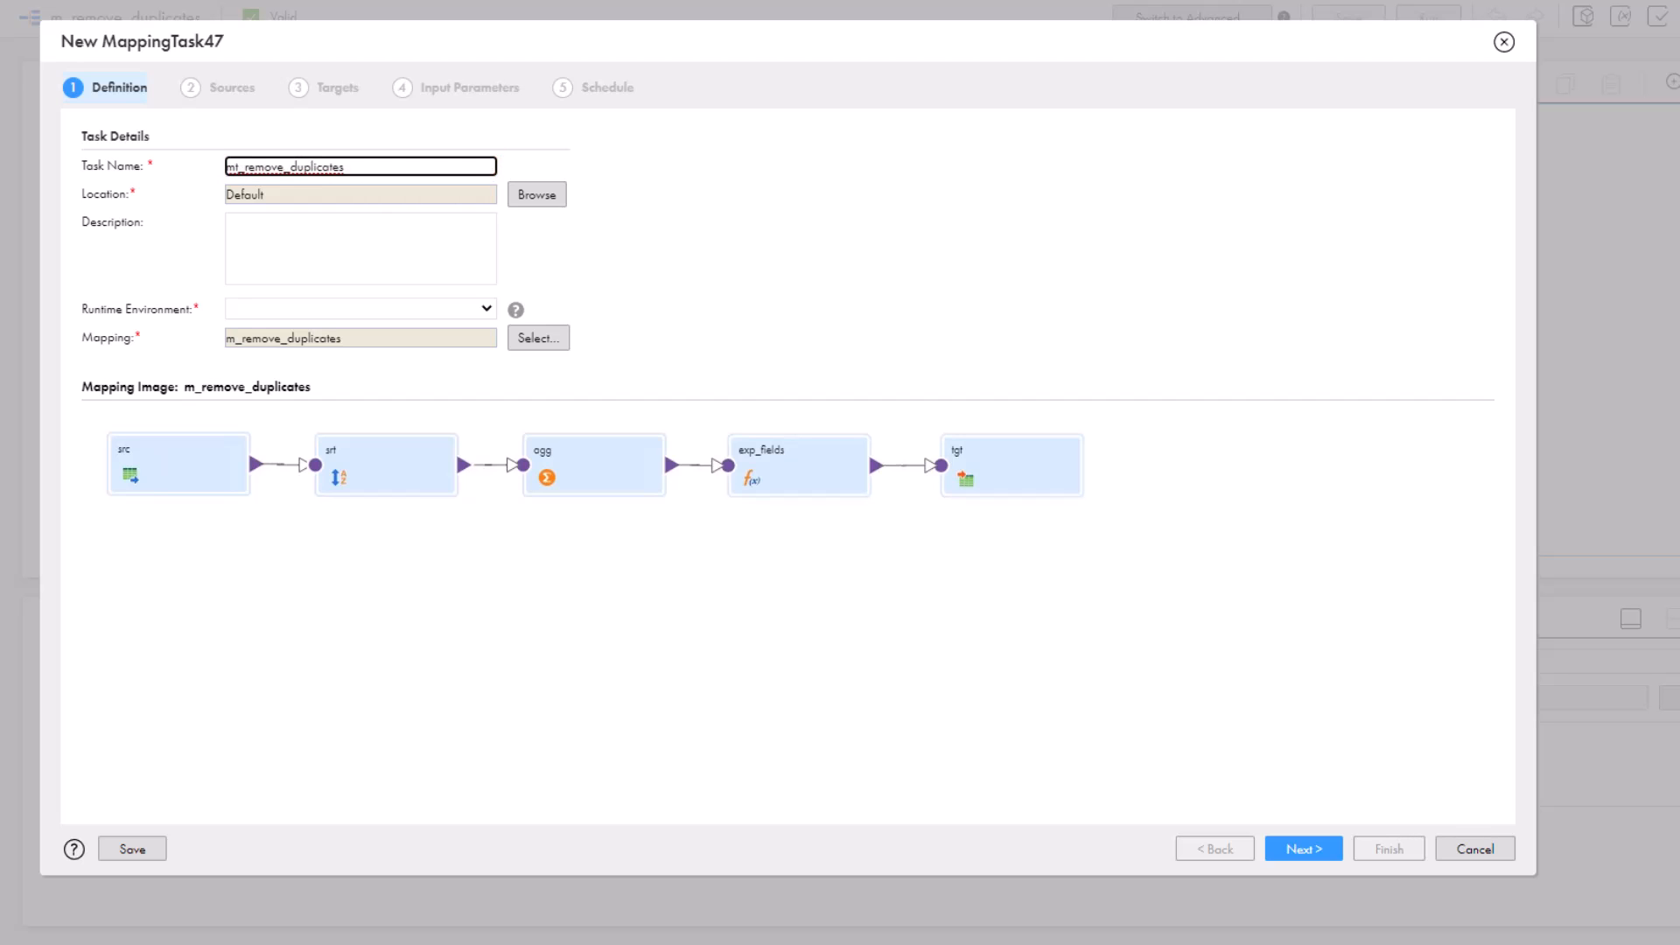
left_click(360, 195)
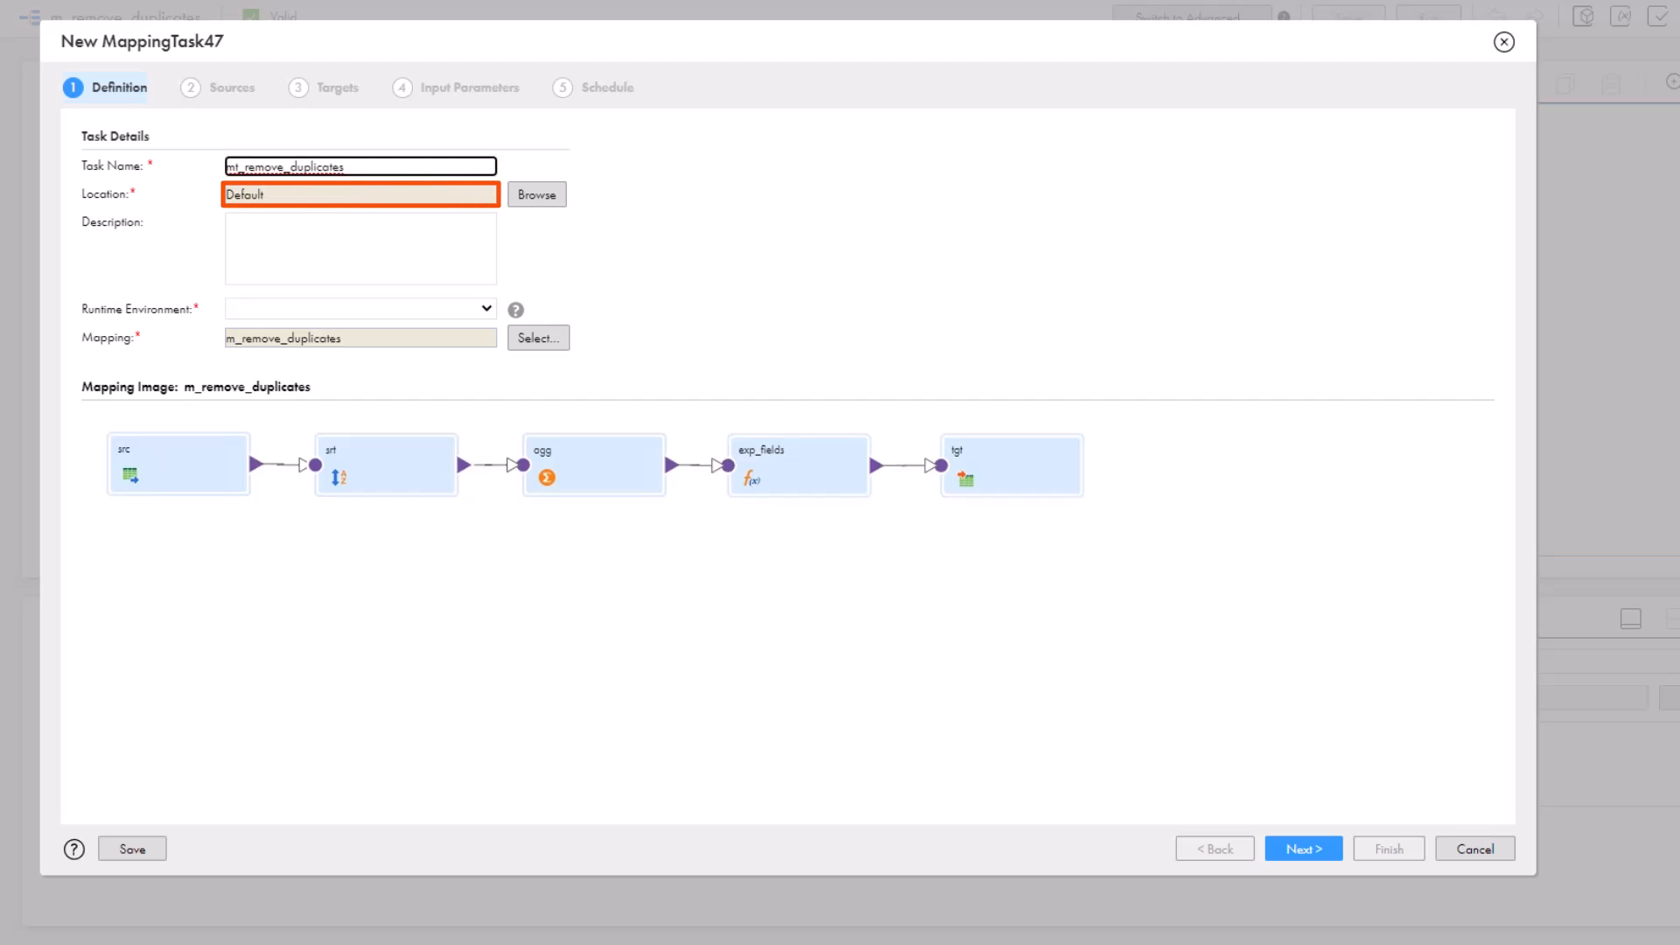
left_click(357, 309)
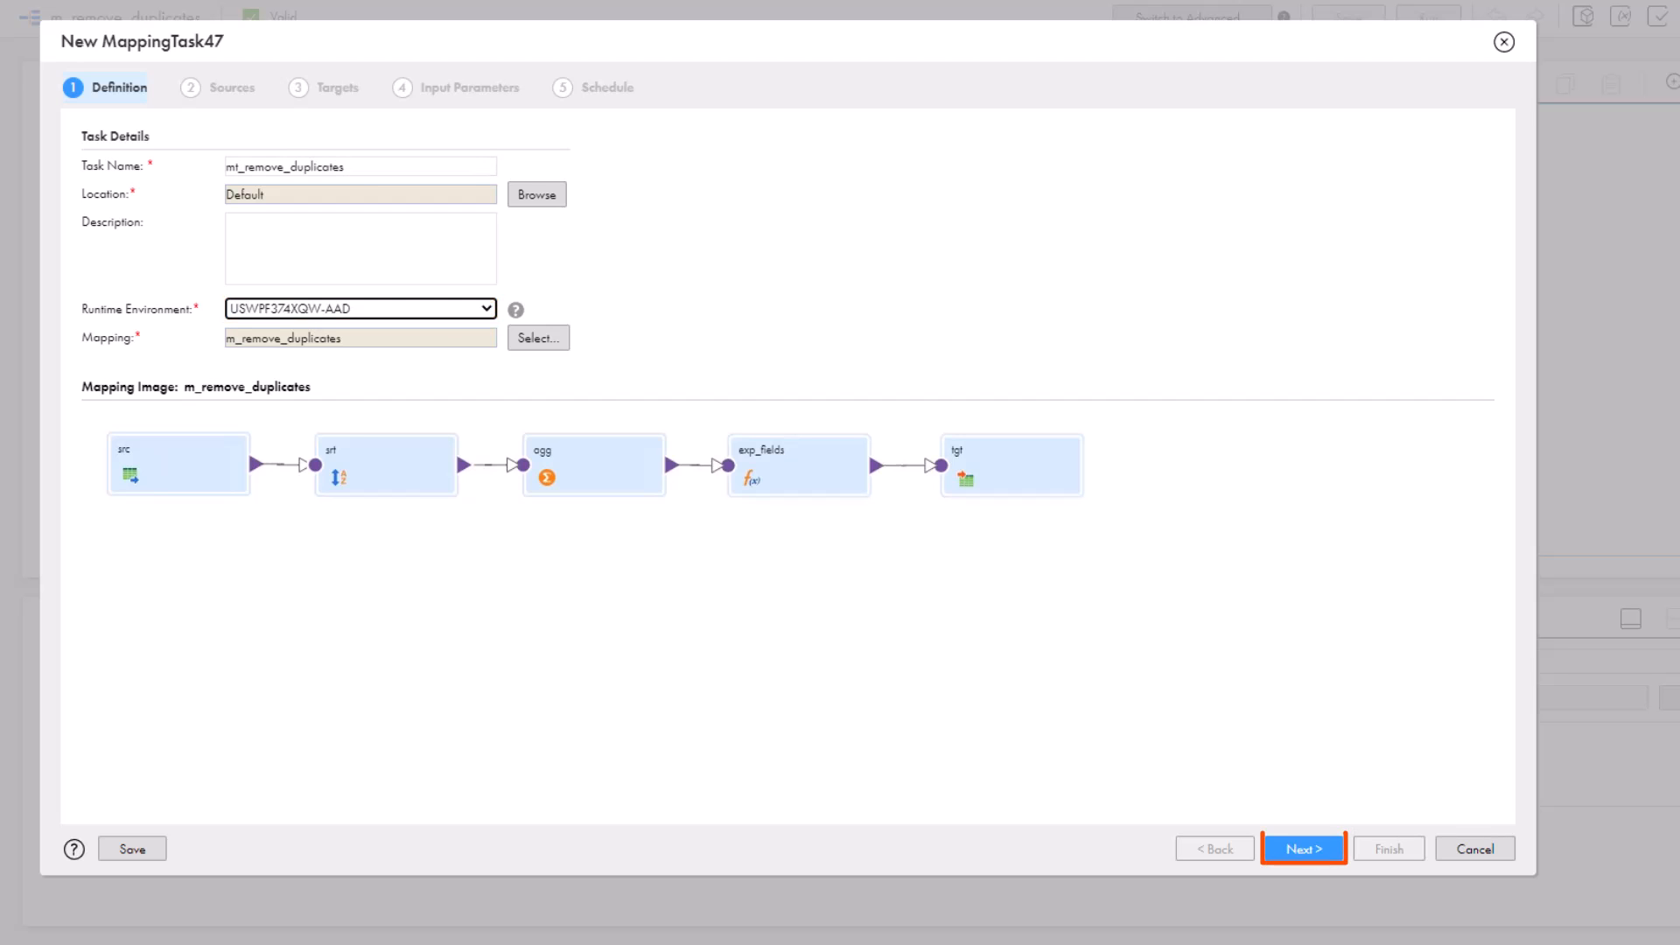
left_click(1302, 847)
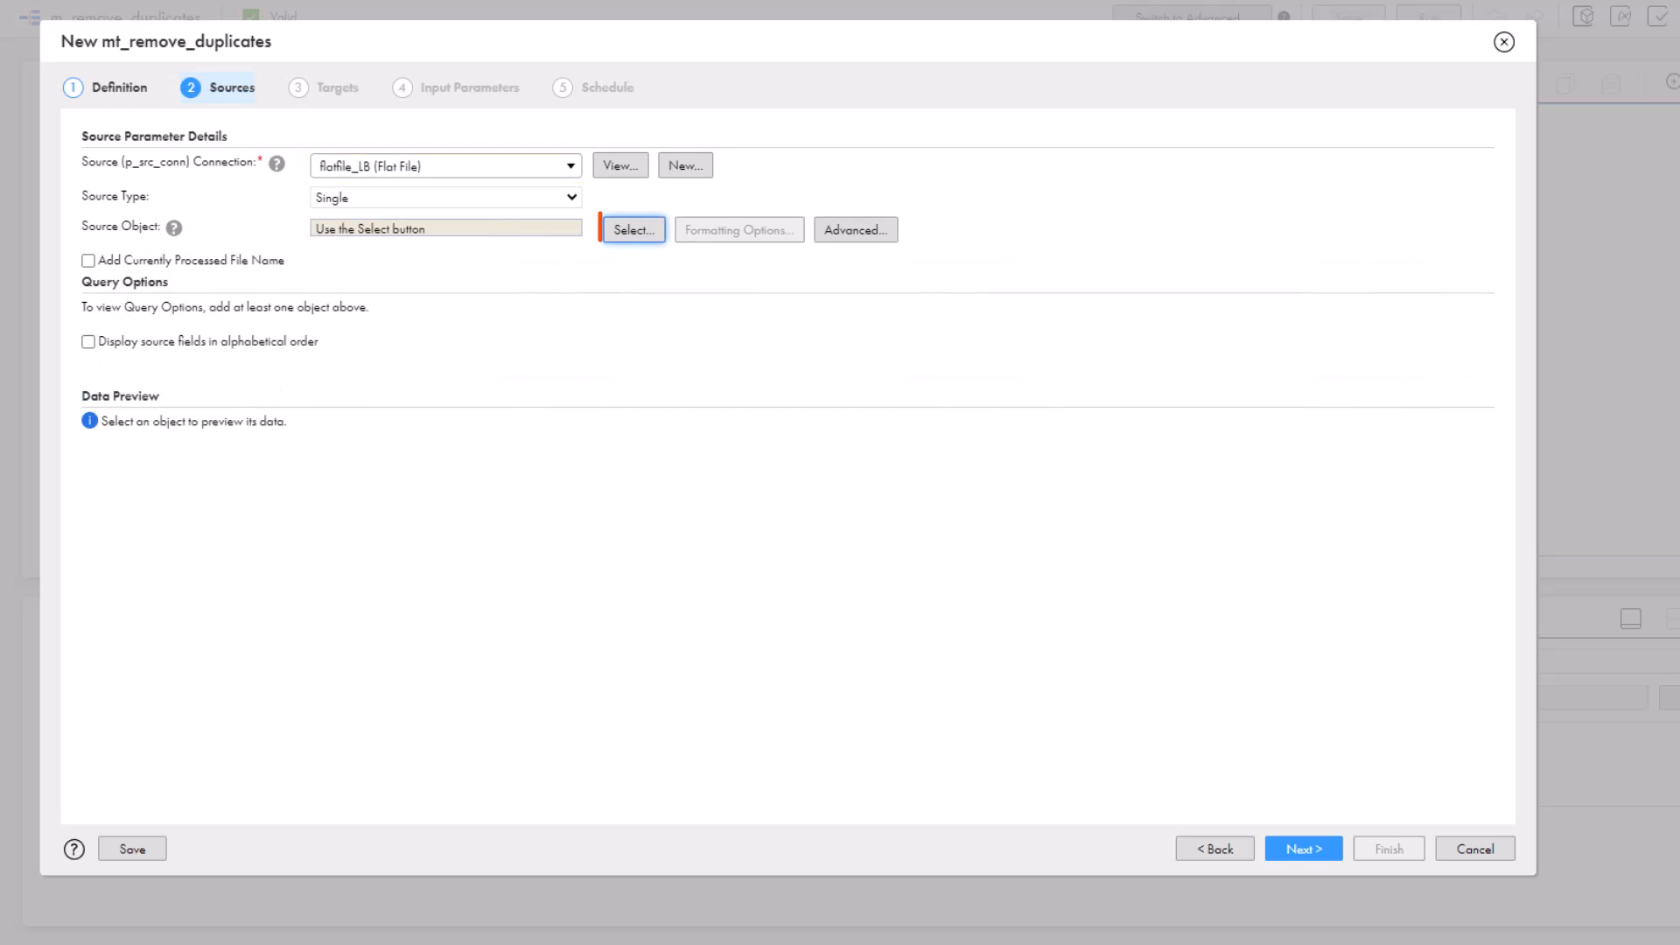
- Make Products.csv the task's source object and proceed to targets
left_click(633, 229)
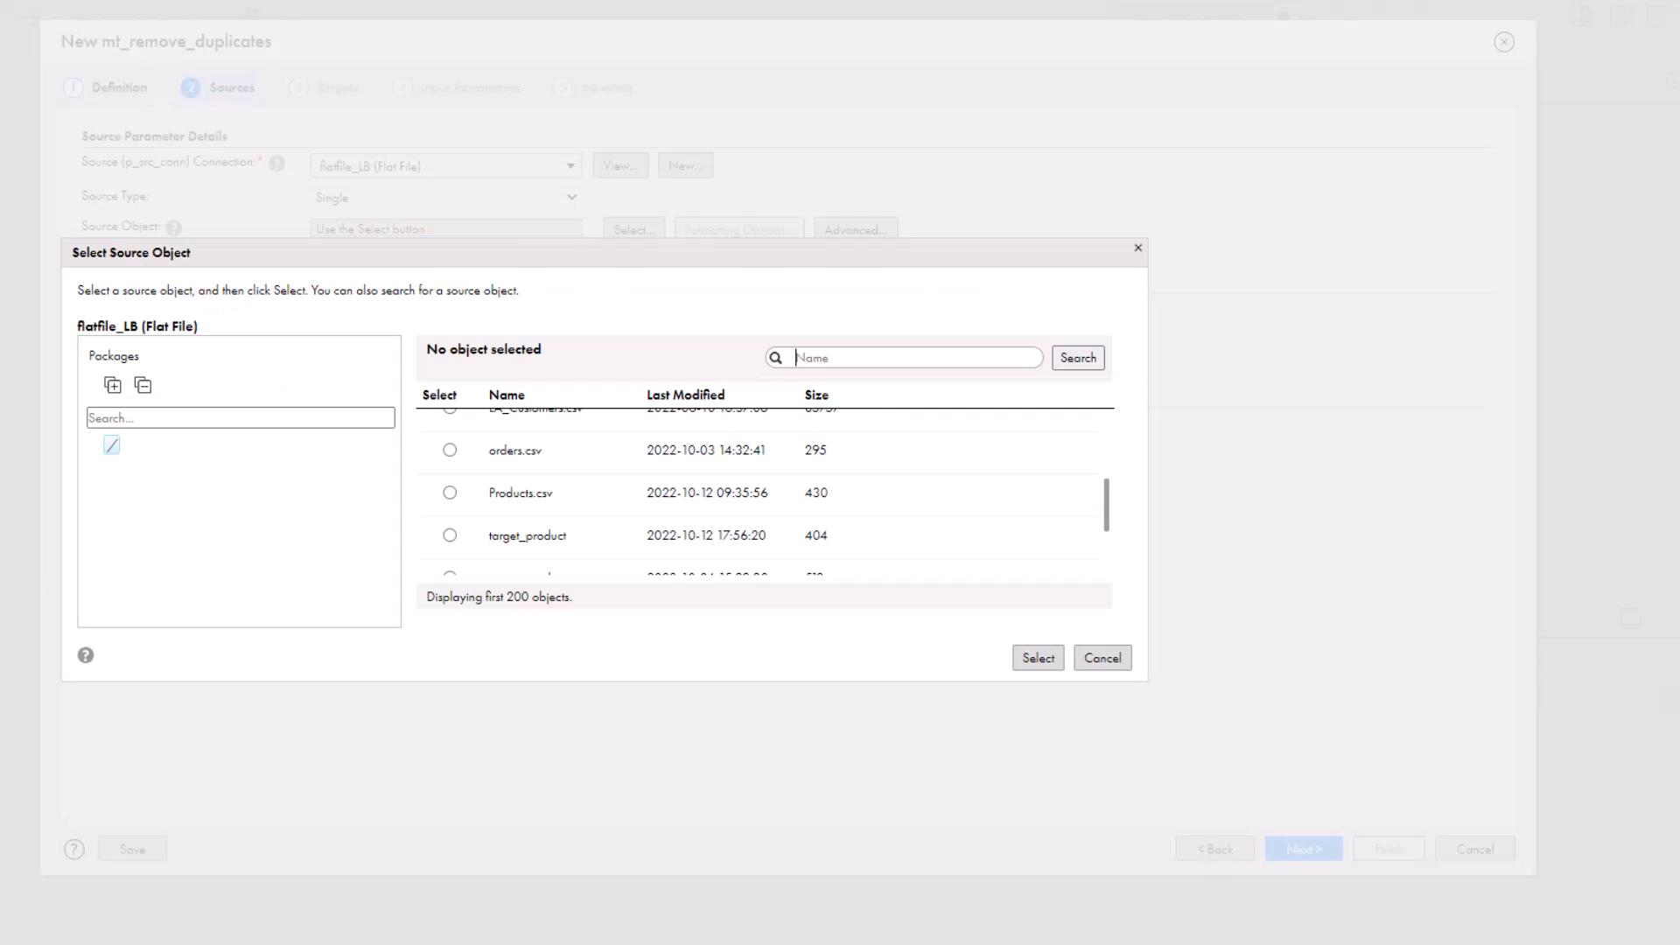
left_click(450, 494)
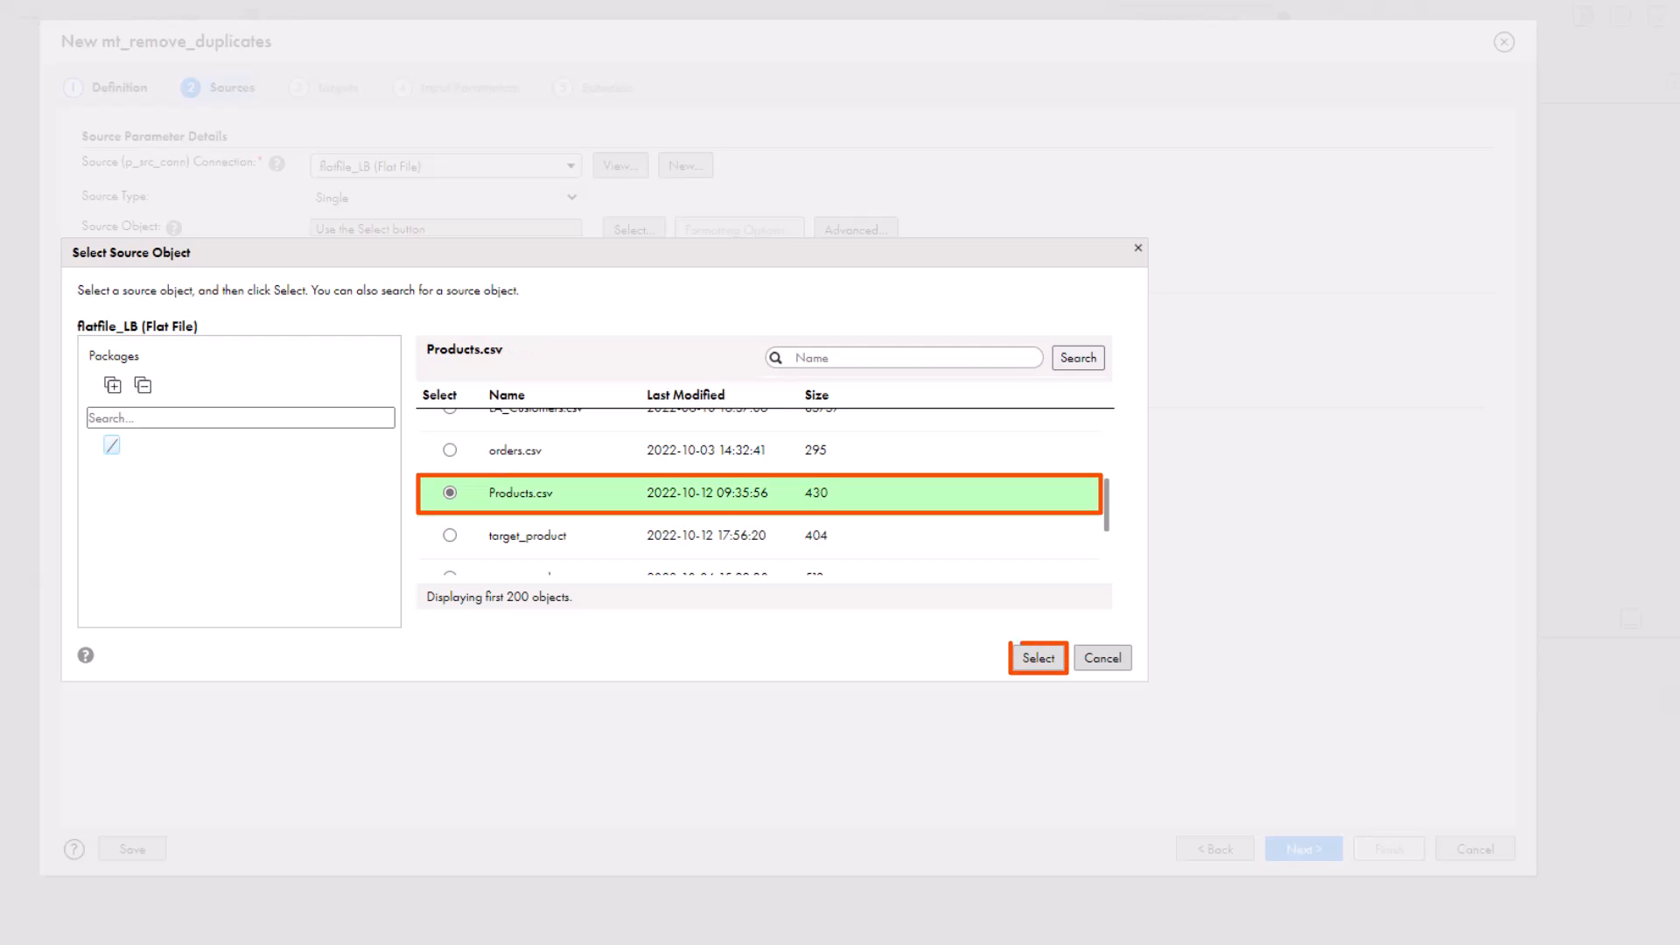
left_click(1040, 658)
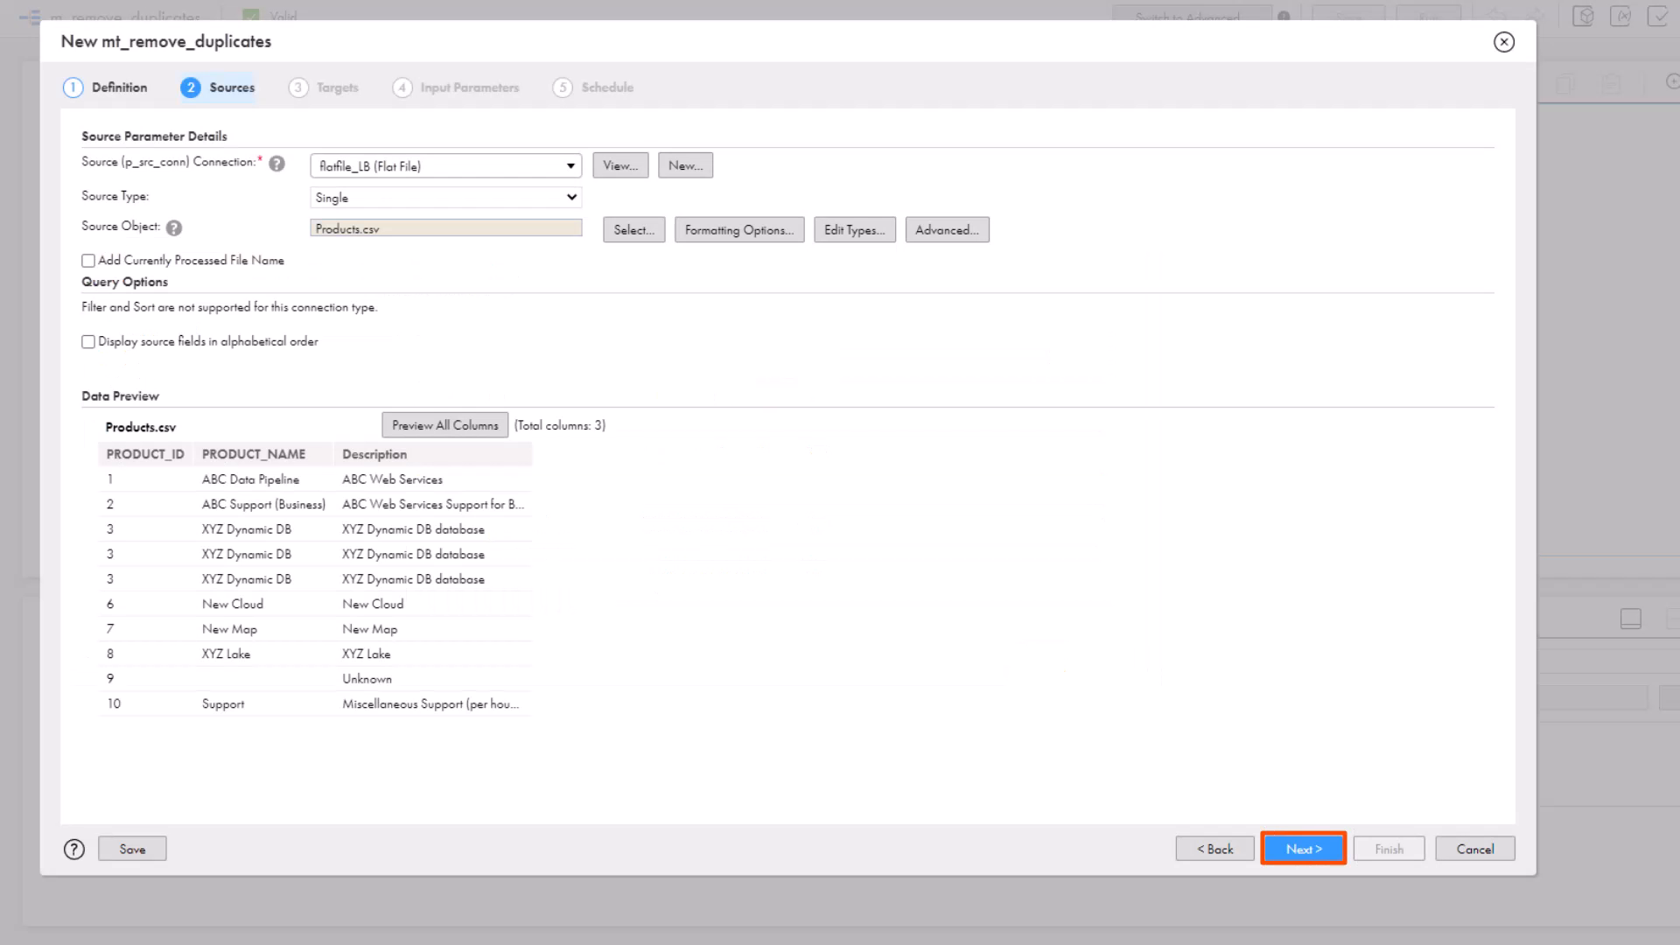
left_click(1302, 849)
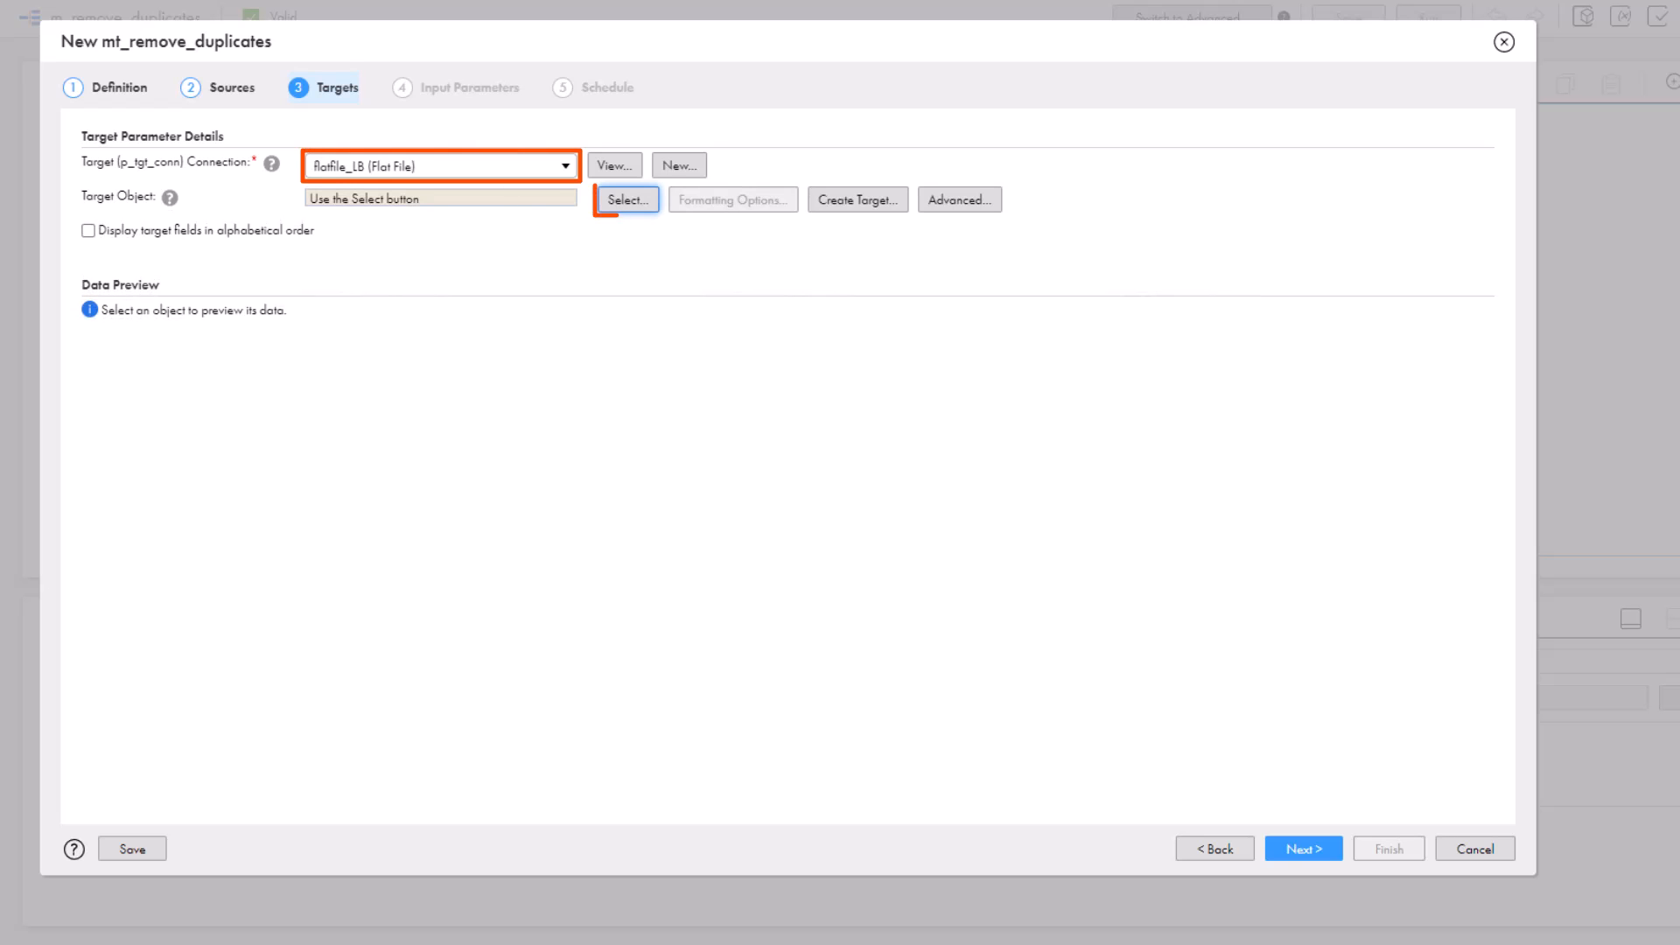
- Make target_sort.csv the task's target object and proceed to input parameters
left_click(627, 199)
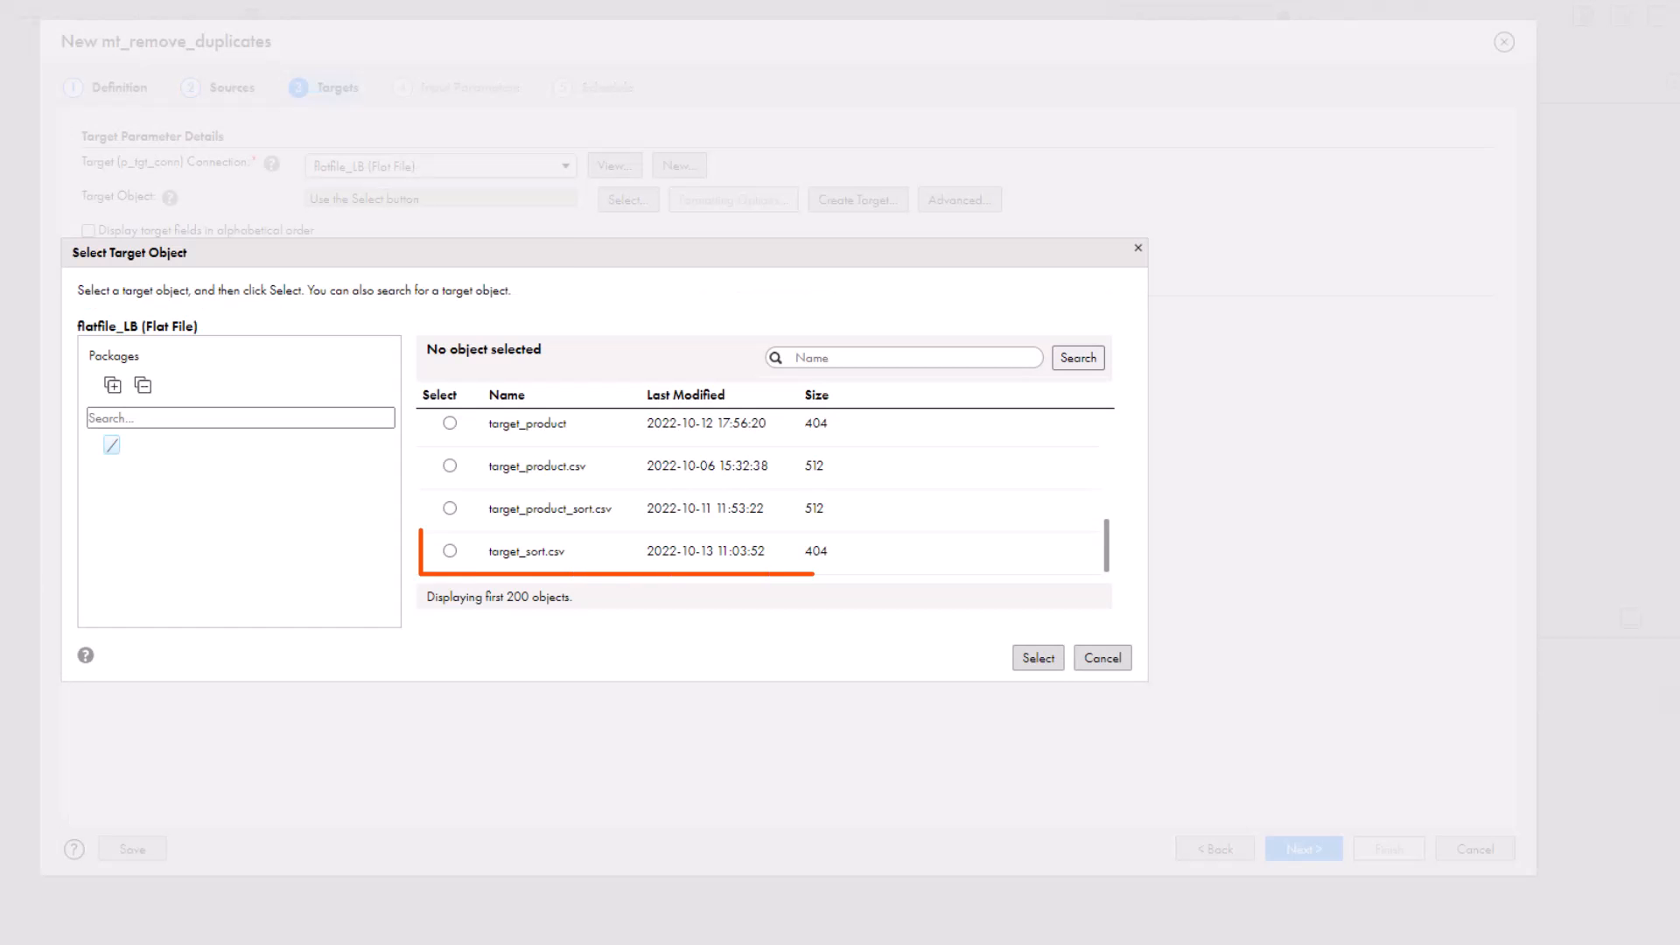
left_click(450, 549)
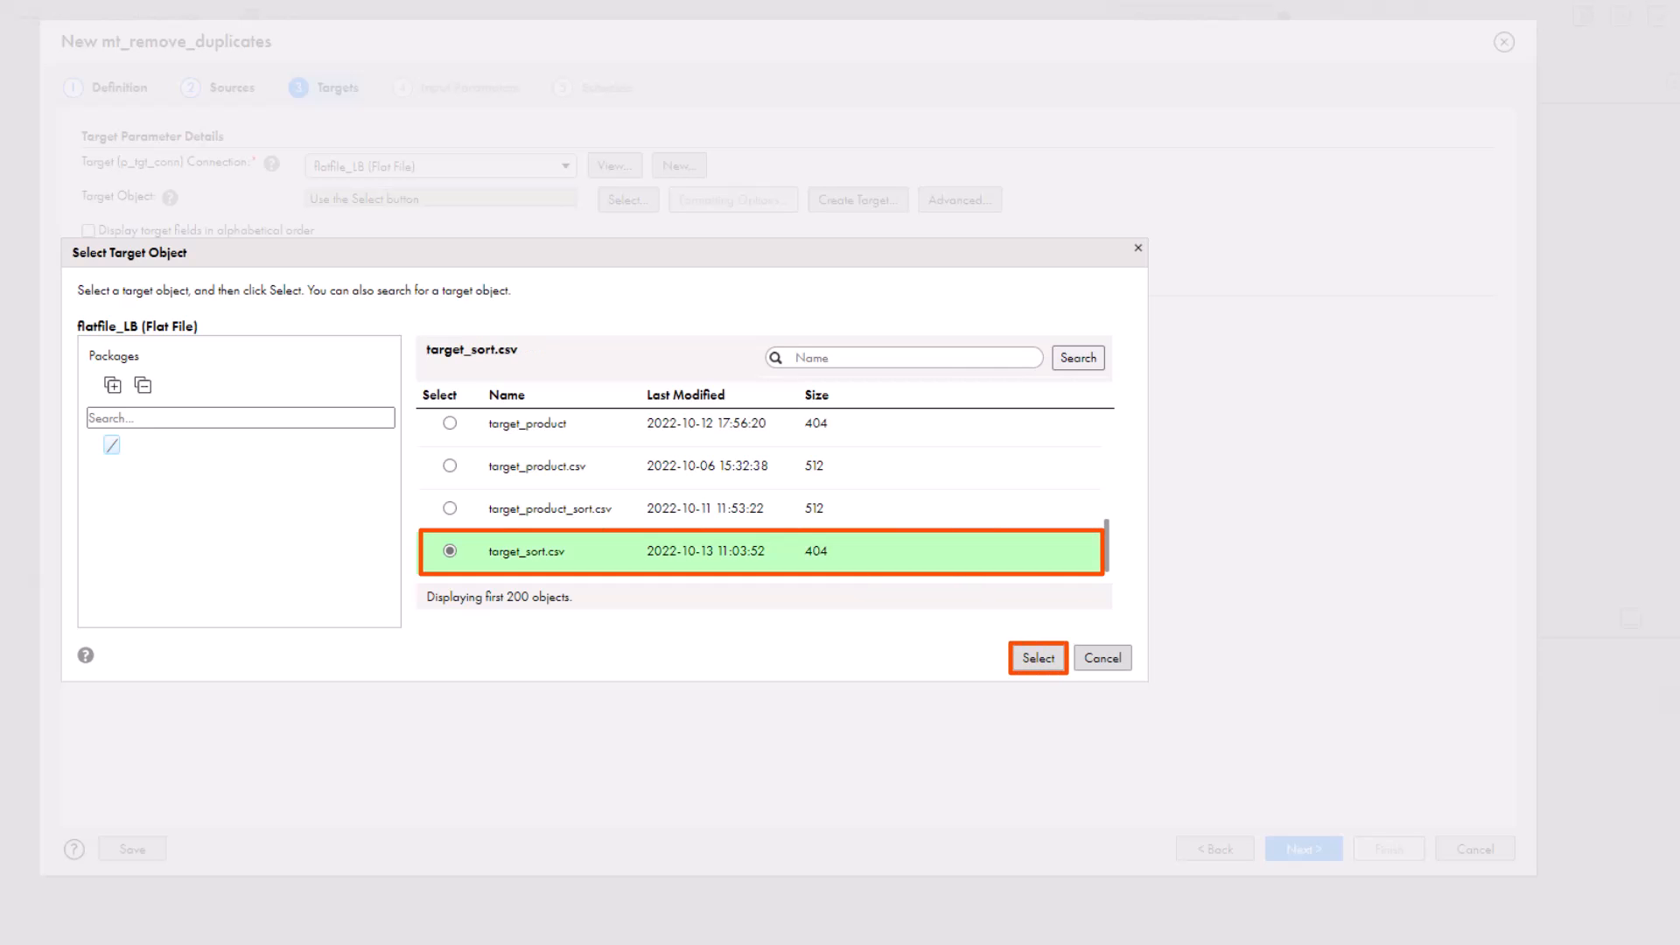
left_click(1039, 656)
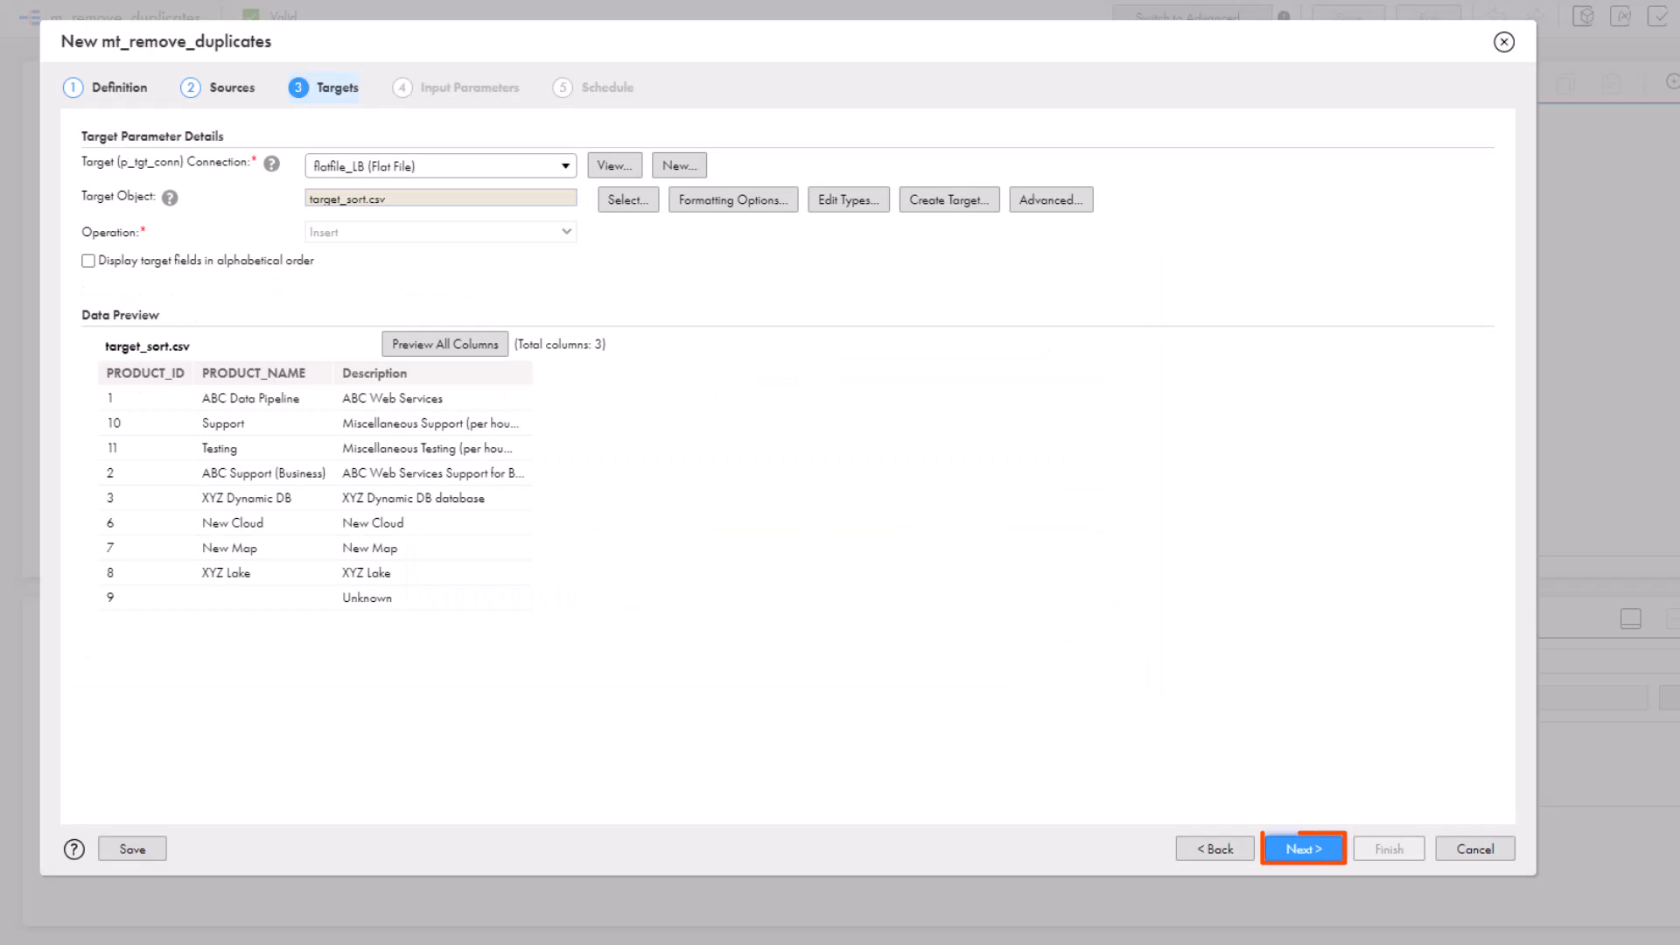
left_click(1302, 847)
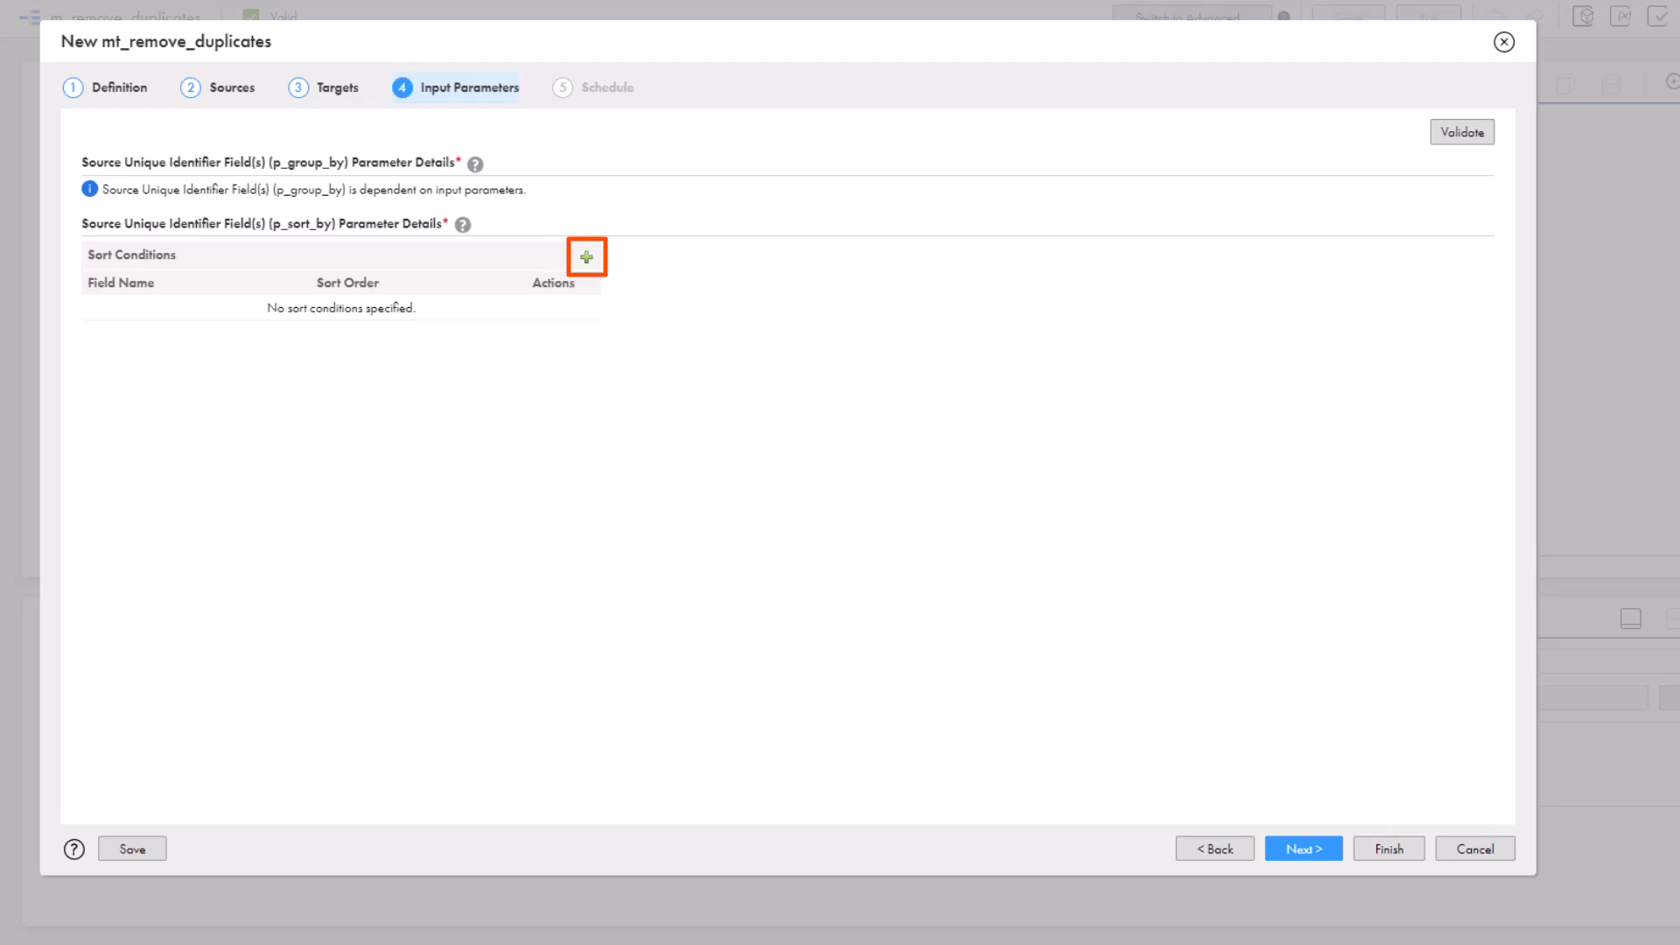
- Set PRODUCT_ID as both sort condition and group-by field, then finish saving mt_remove_duplicates
left_click(587, 256)
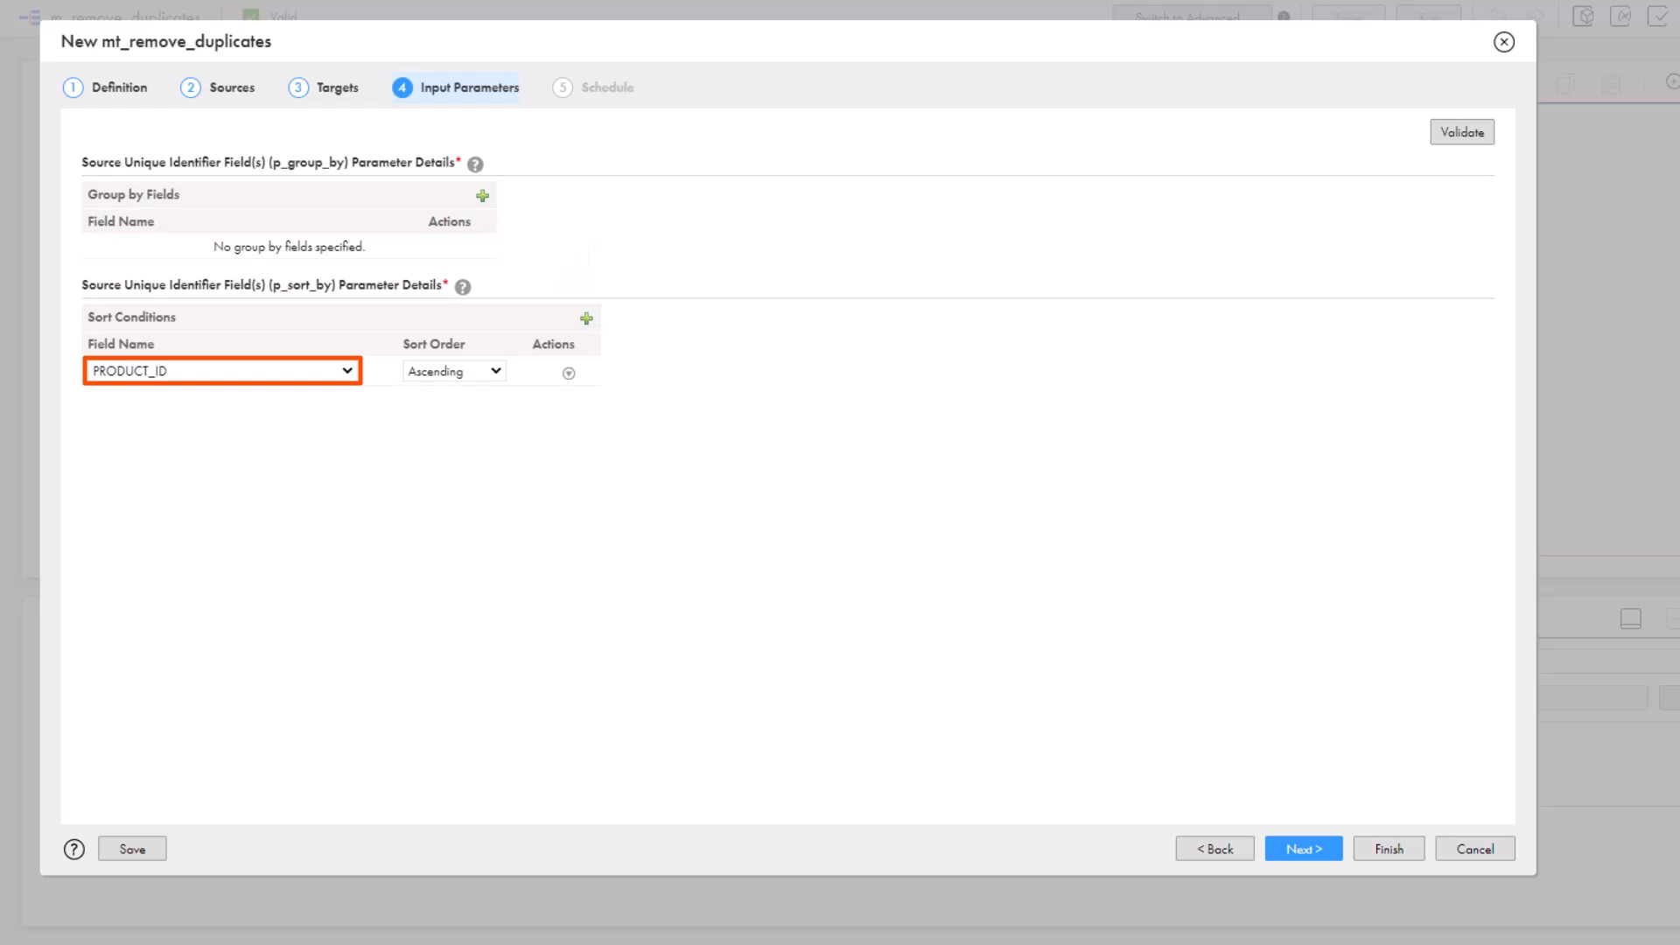
left_click(453, 371)
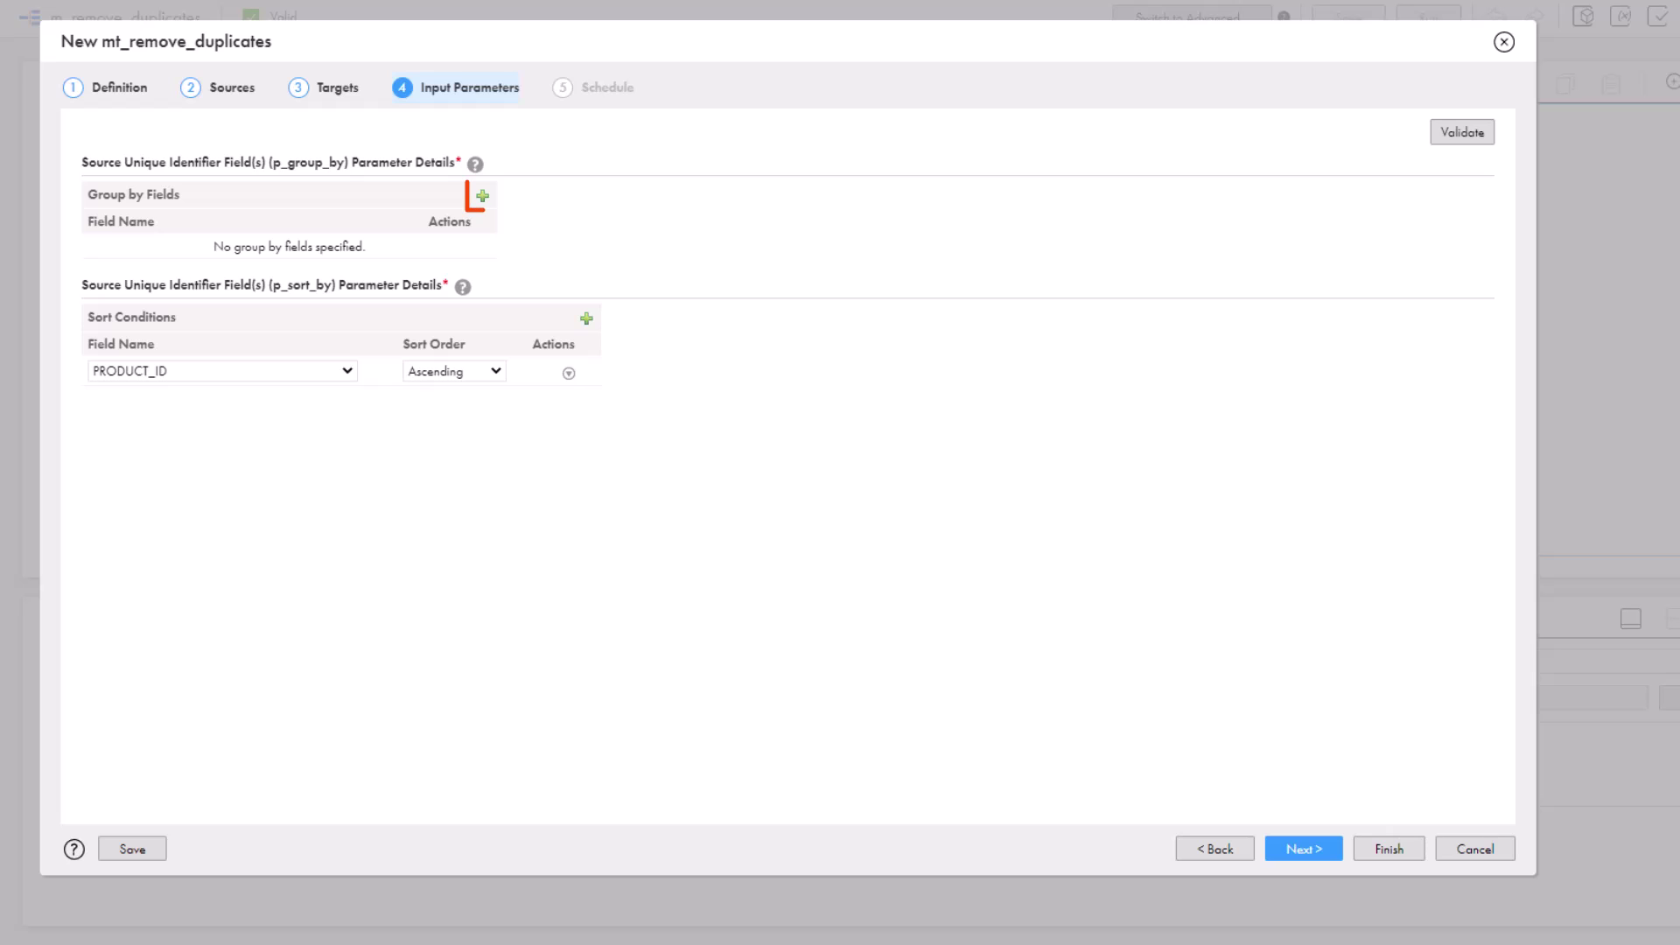
left_click(481, 196)
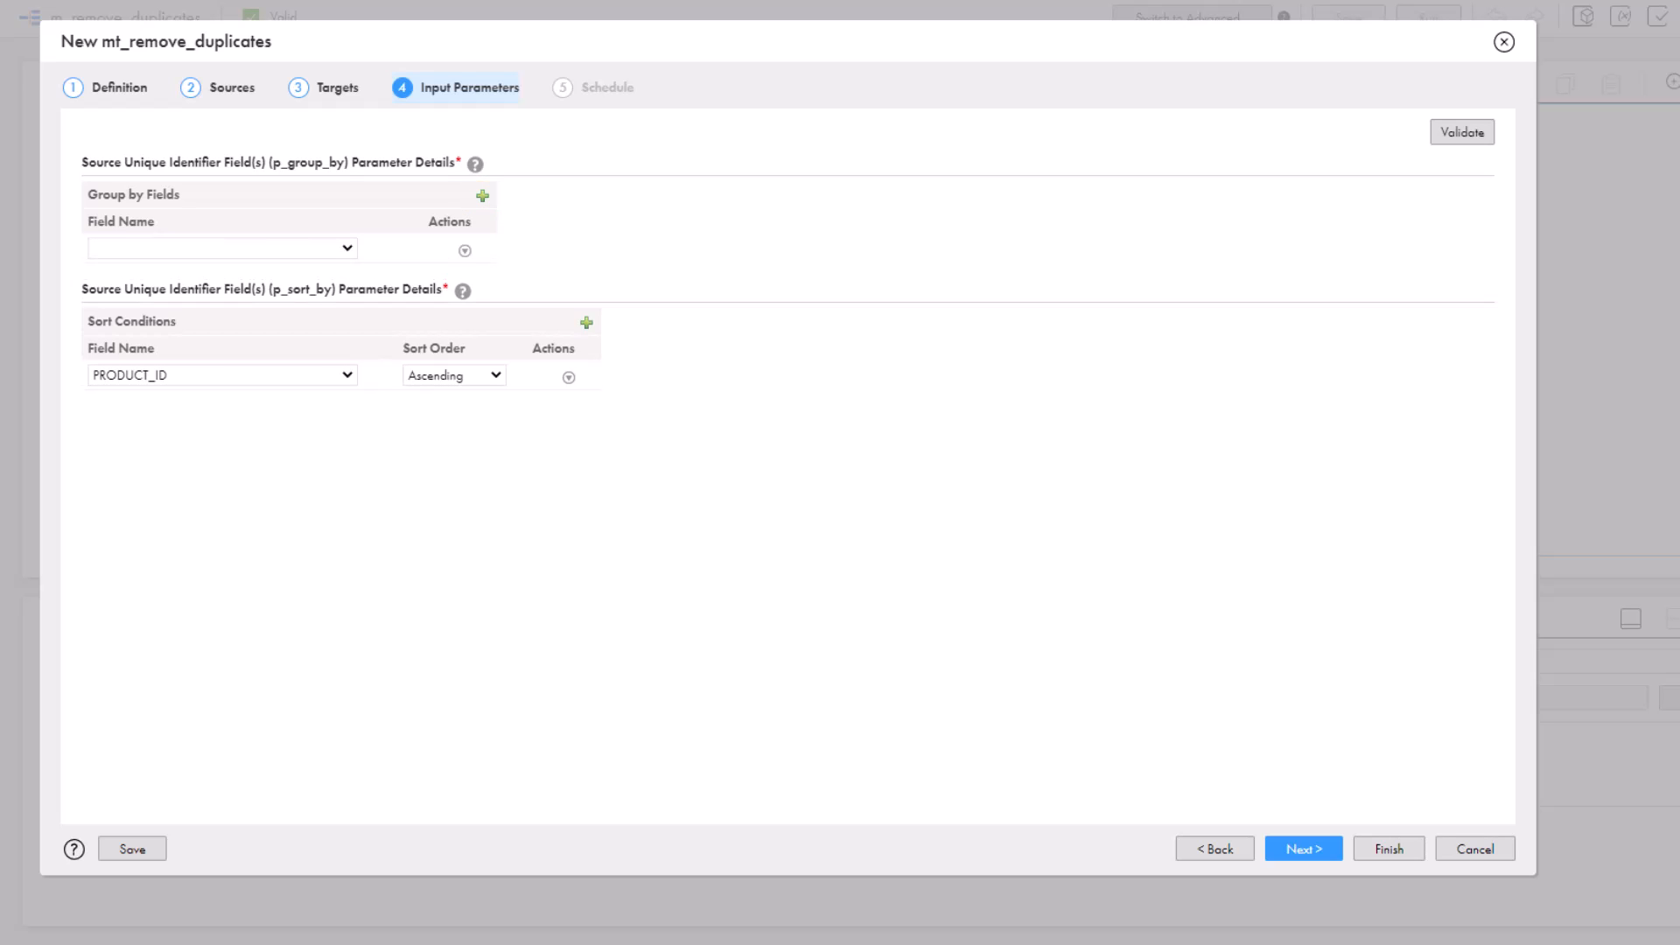
left_click(222, 248)
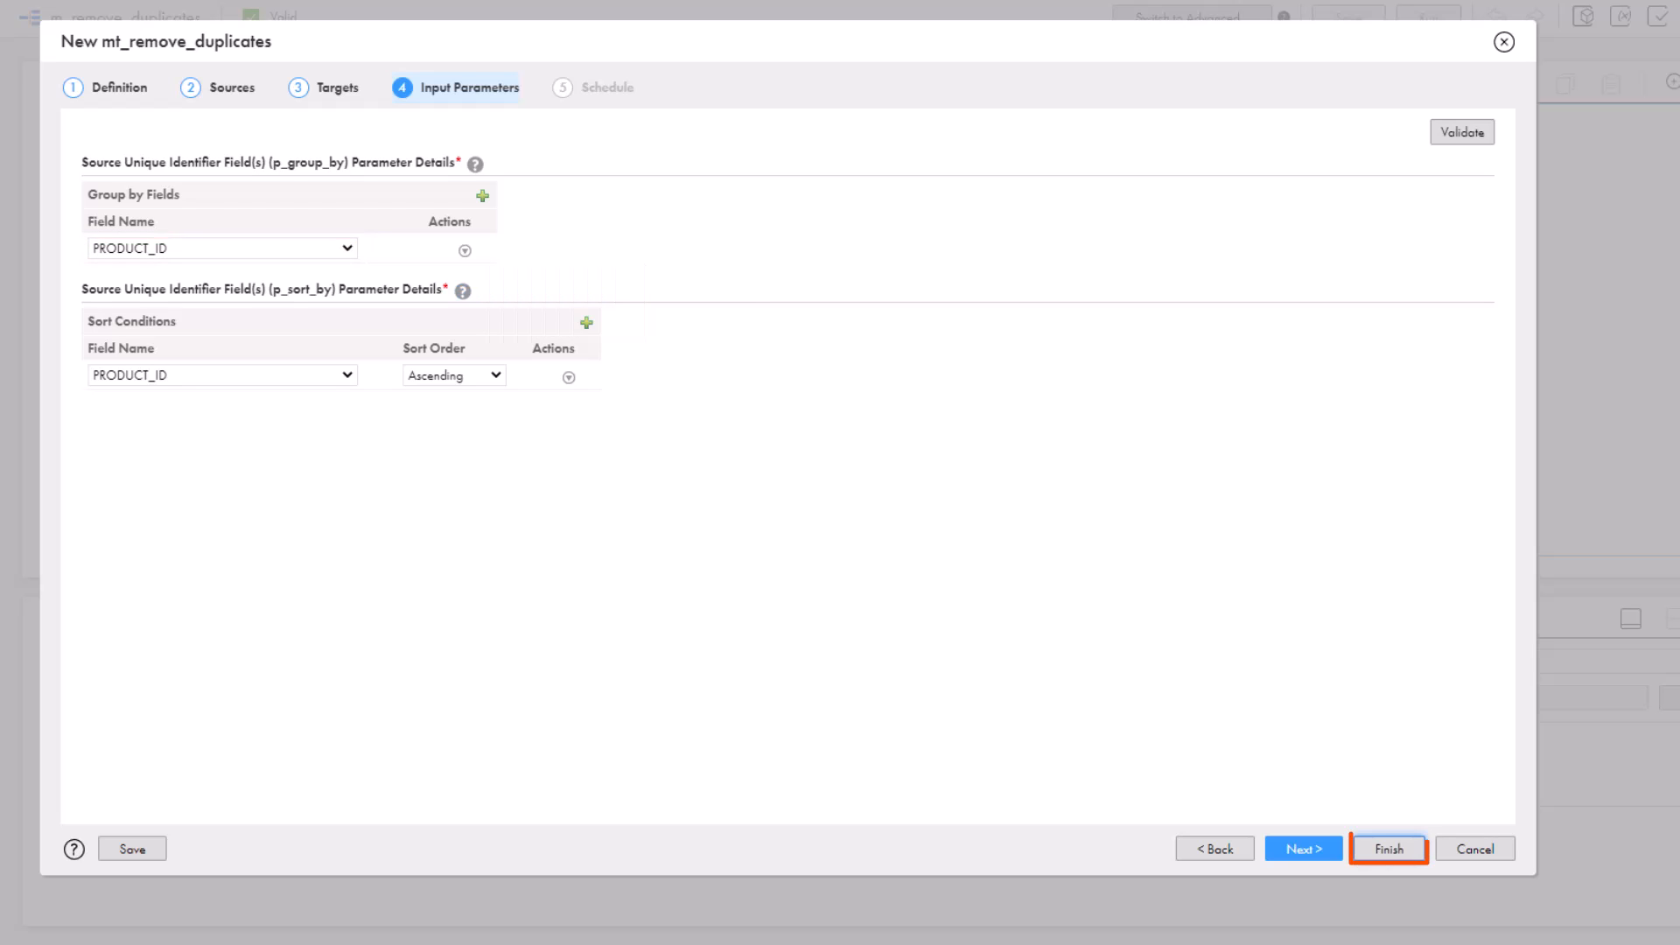
left_click(1390, 849)
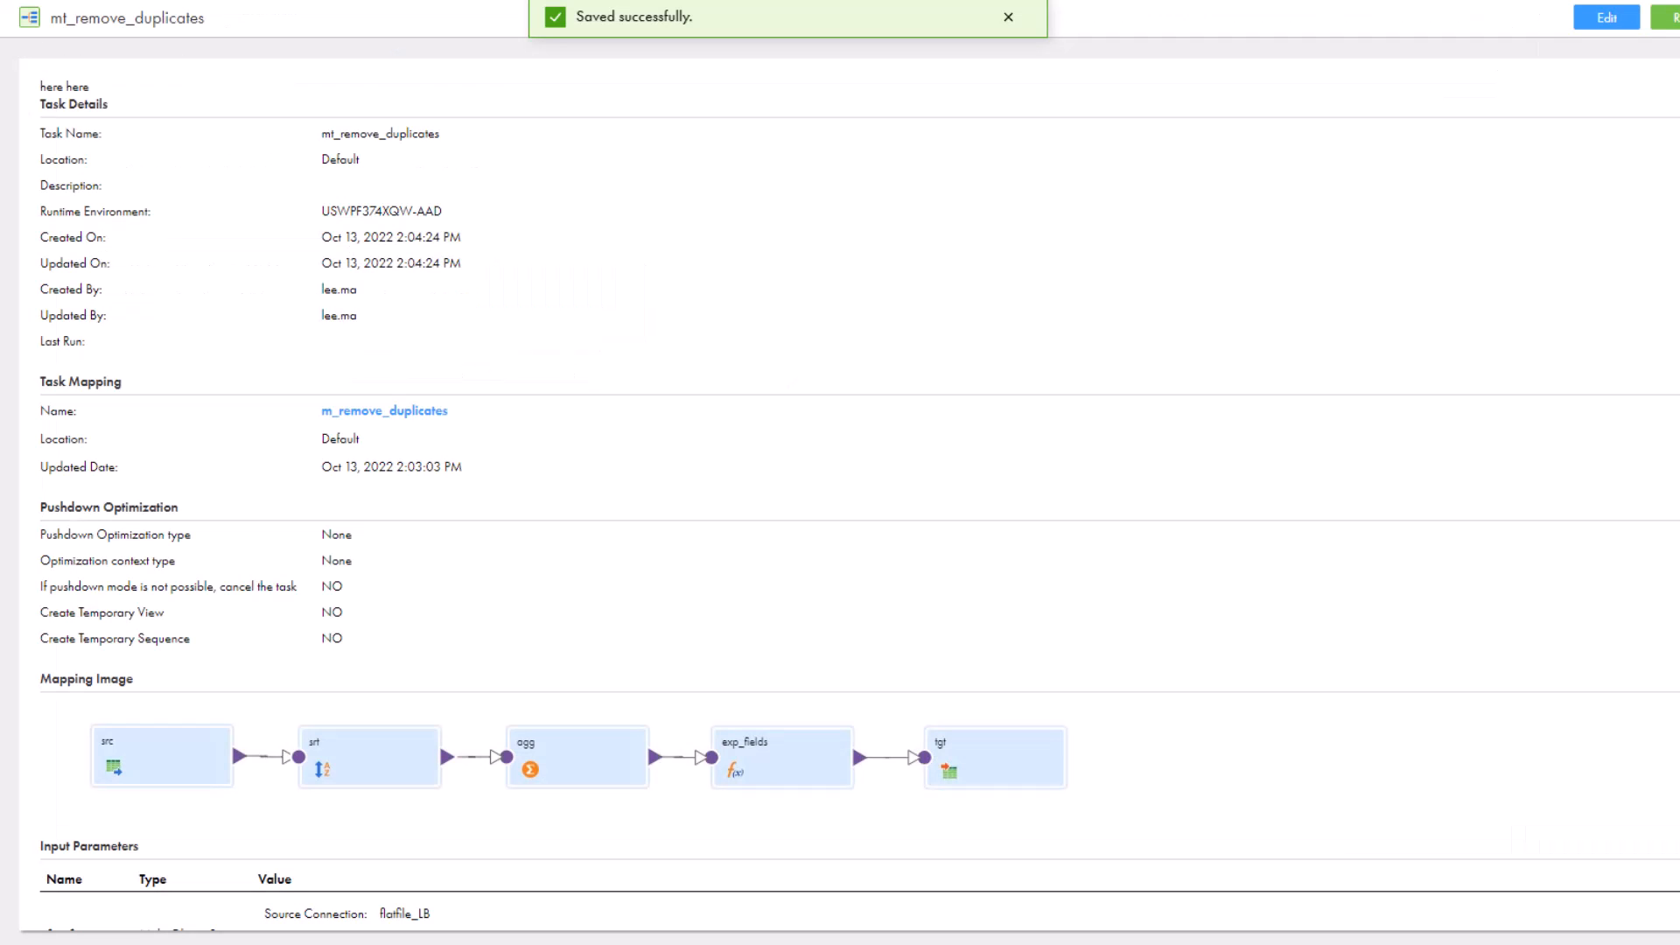